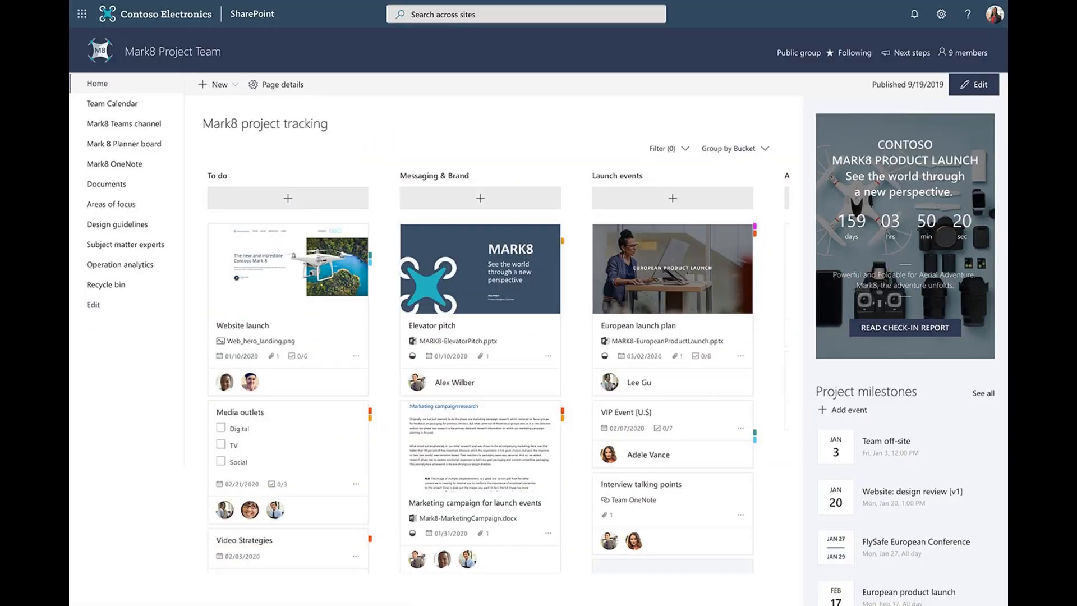
# Insert the Banner With News Plus web part into the empty full-width section.
pyautogui.scroll(-3)
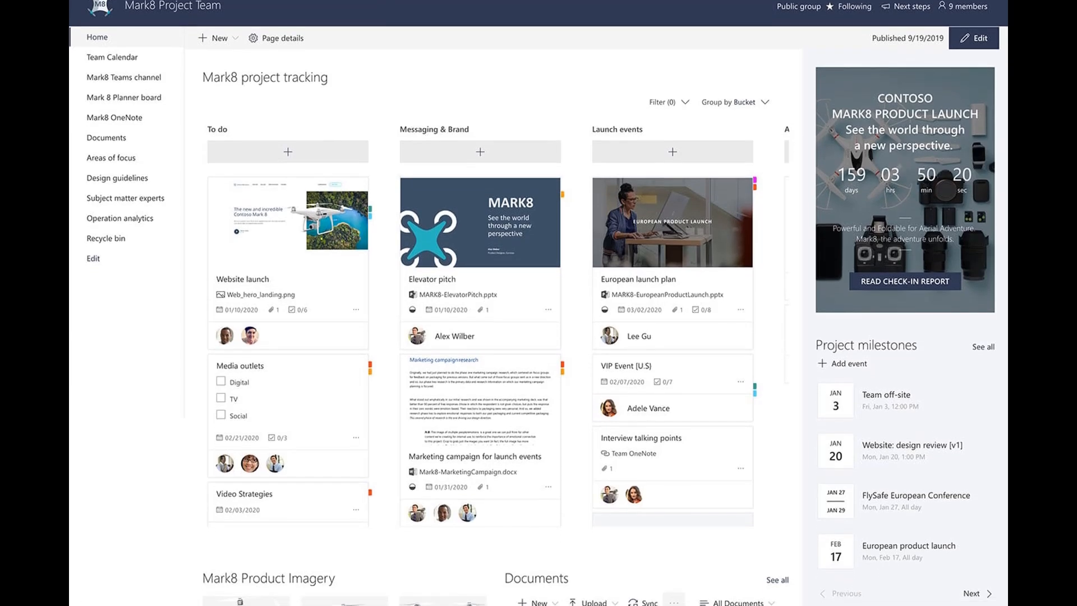
pyautogui.scroll(-3)
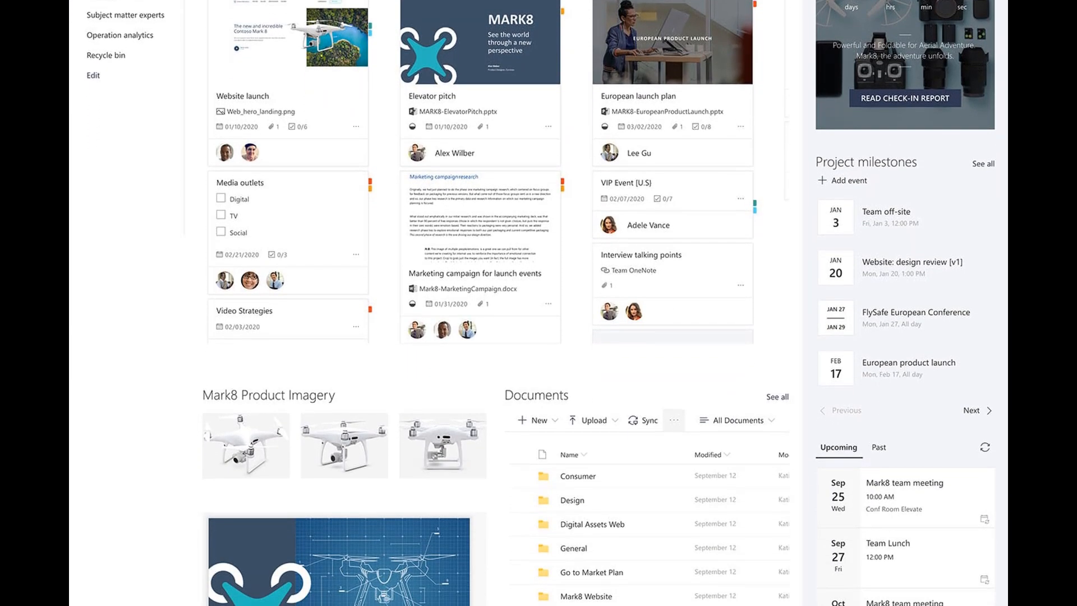
pyautogui.scroll(-3)
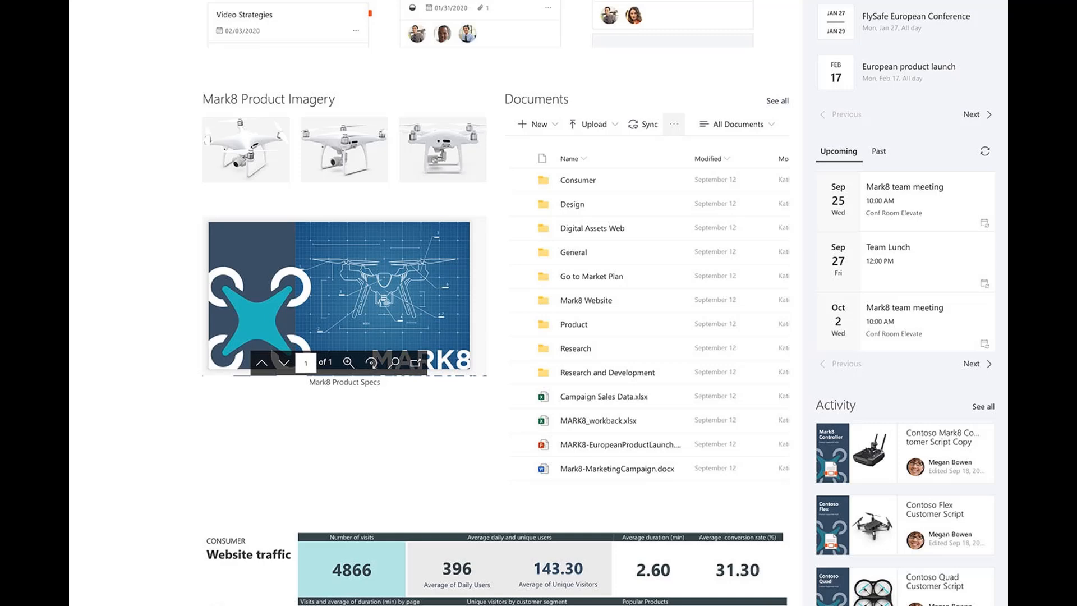
pyautogui.scroll(-3)
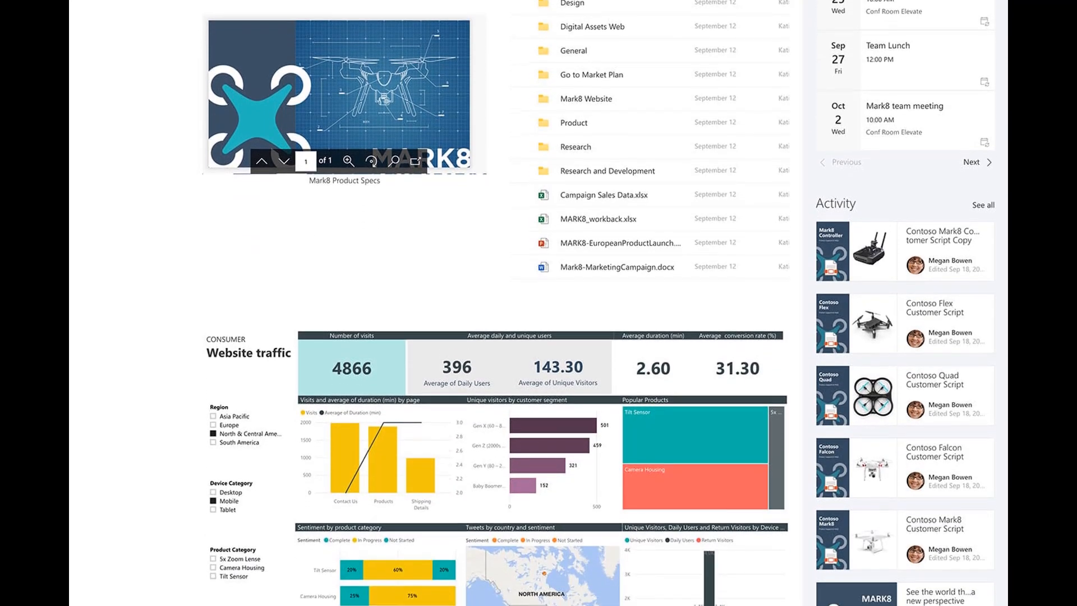
pyautogui.scroll(-3)
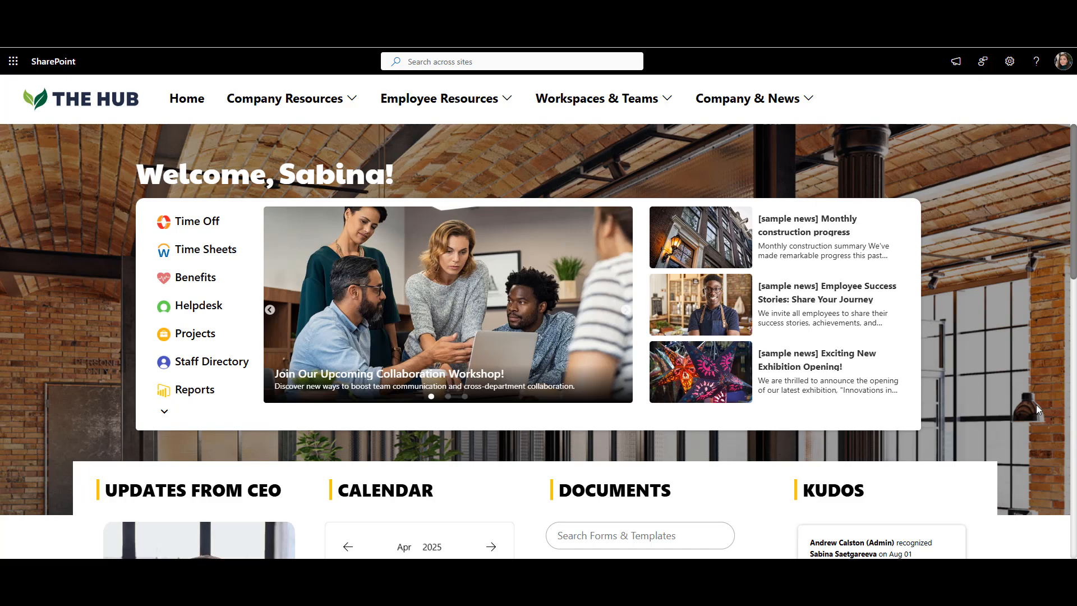
pyautogui.scroll(-3)
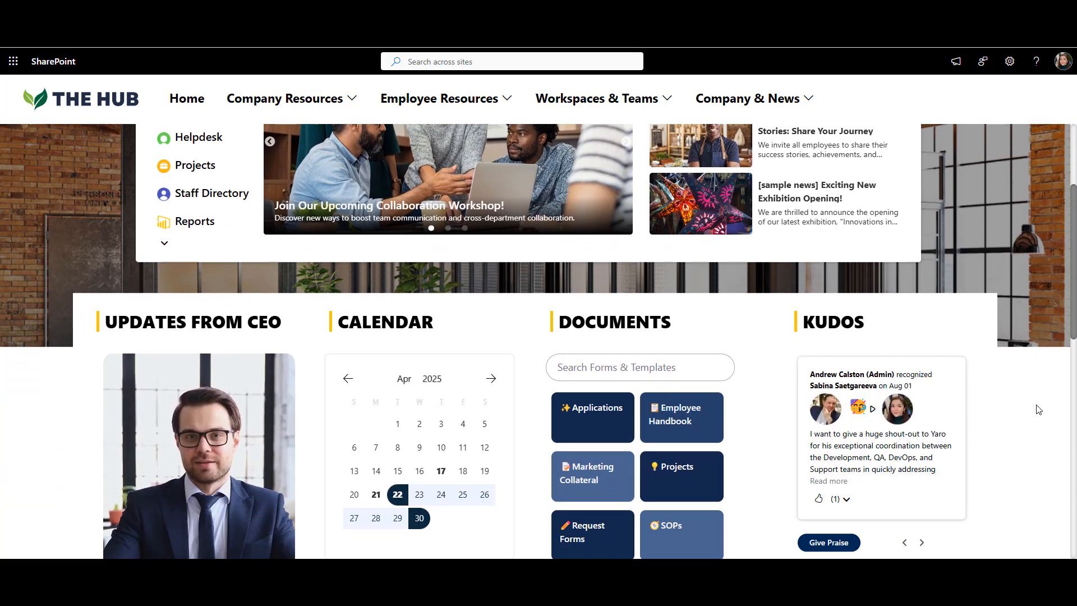
pyautogui.scroll(-3)
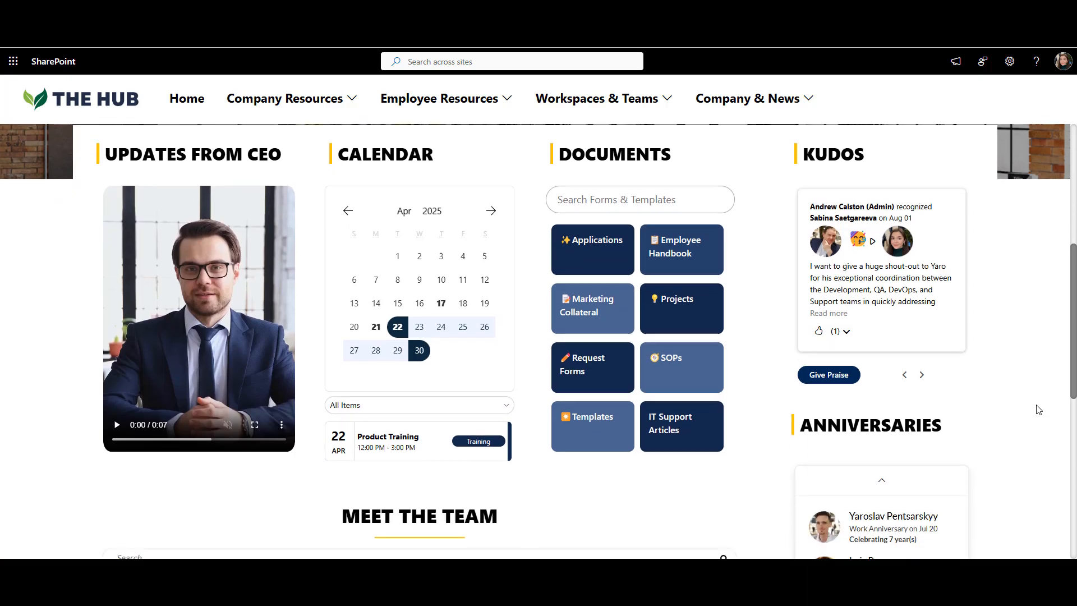
pyautogui.scroll(-3)
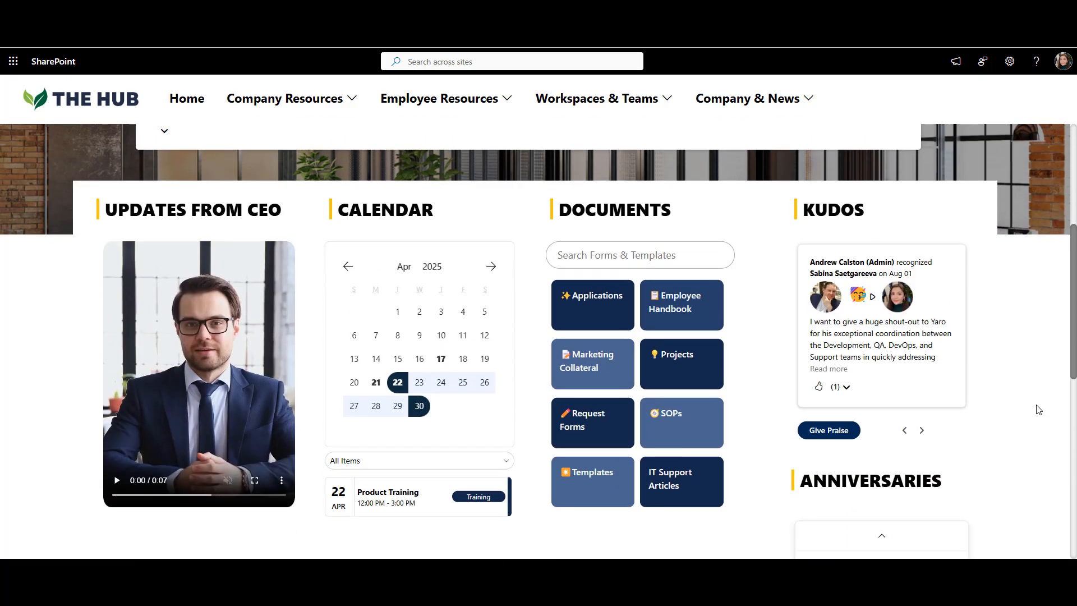
pyautogui.scroll(3)
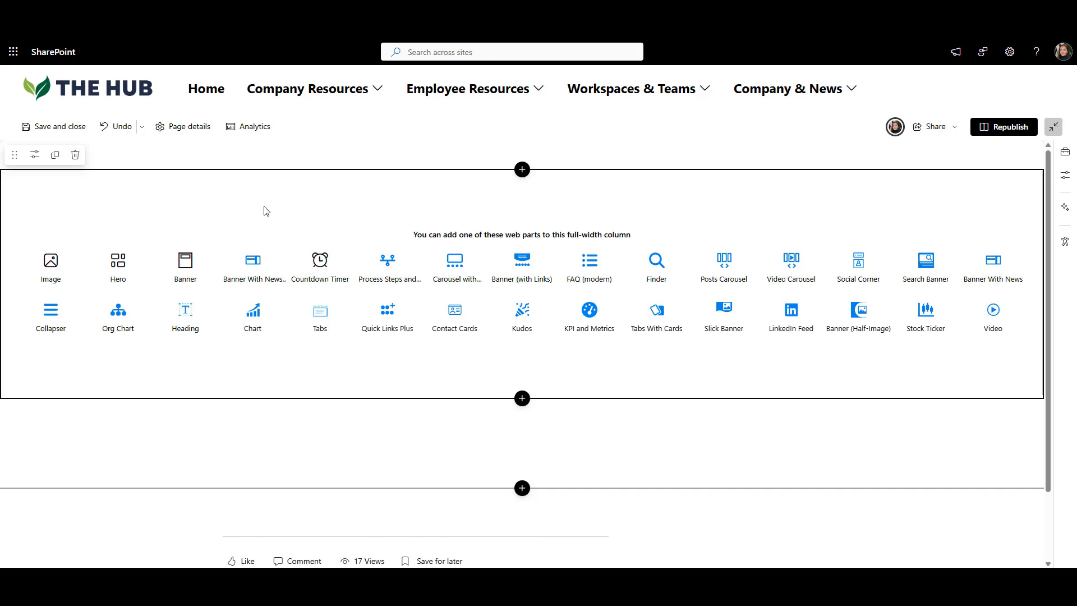
pyautogui.moveTo(258, 237)
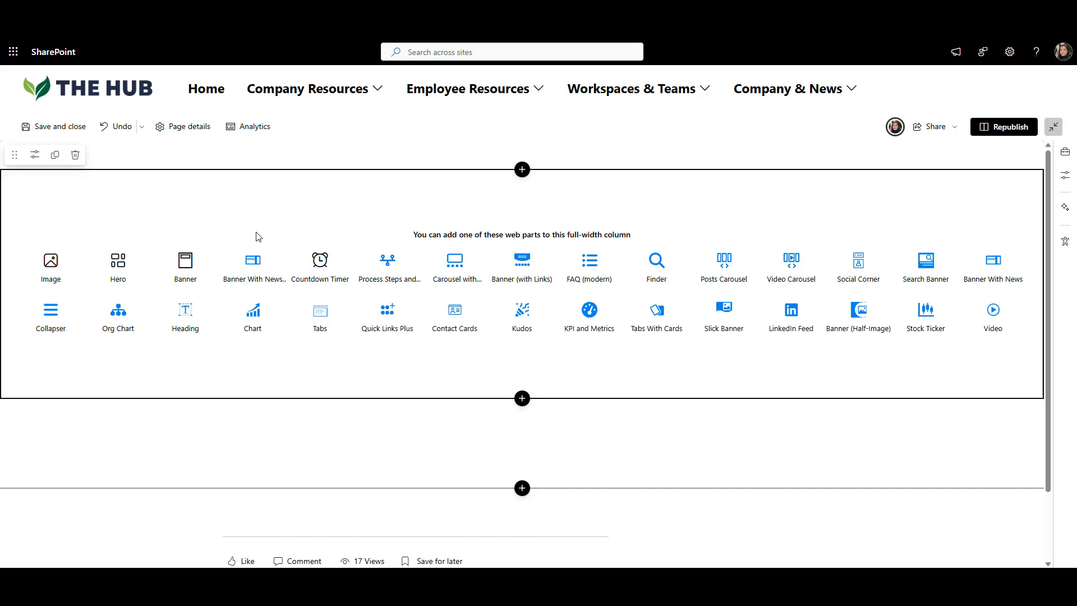
pyautogui.moveTo(253, 265)
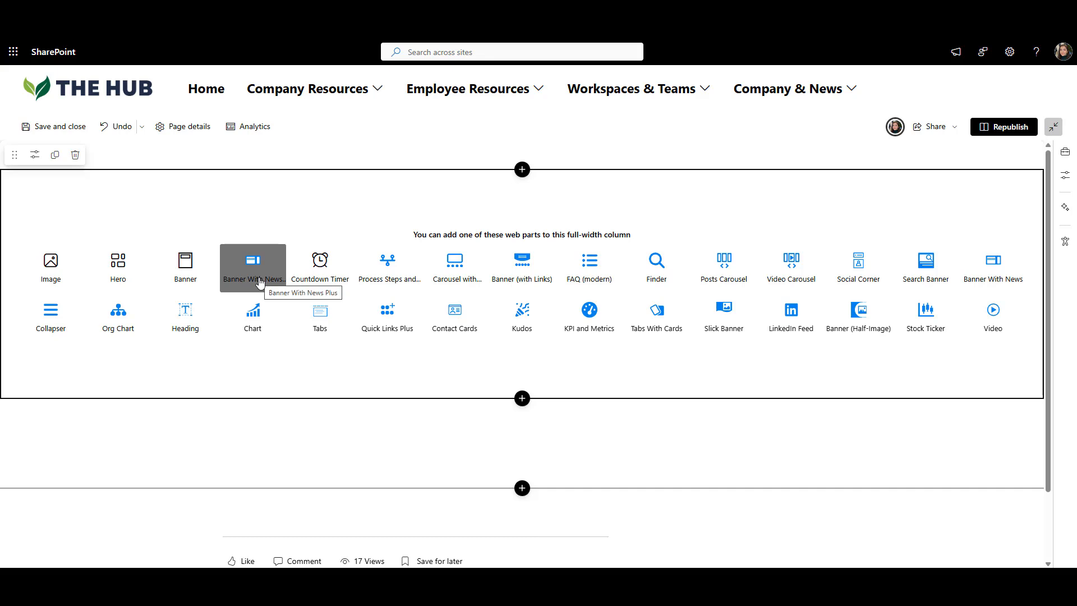
pyautogui.click(253, 266)
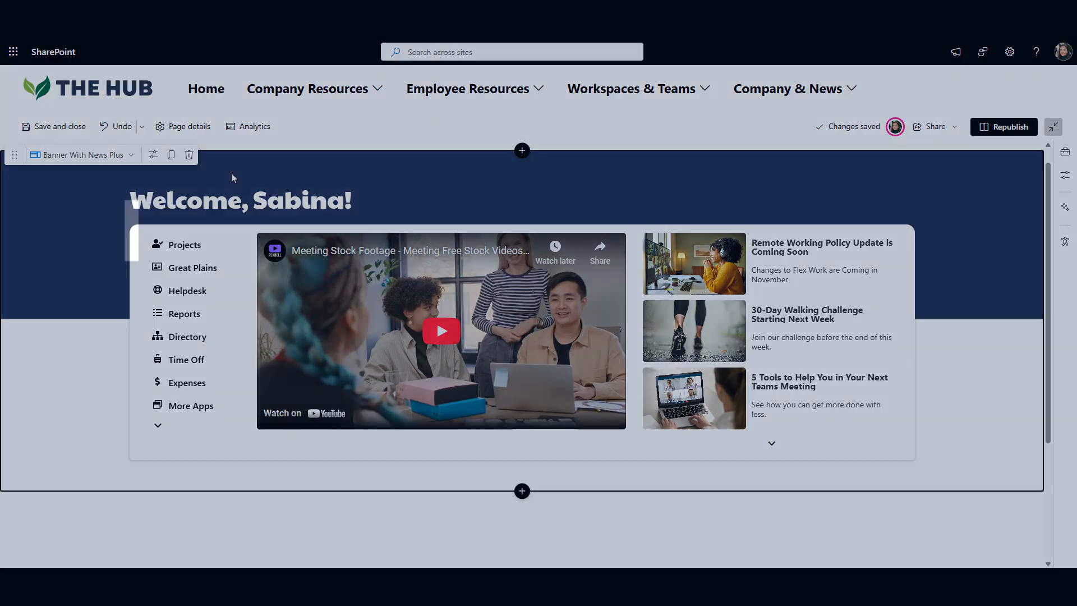
# Shrink the banner header text slightly and raise the welcome image height to 700.
pyautogui.click(152, 153)
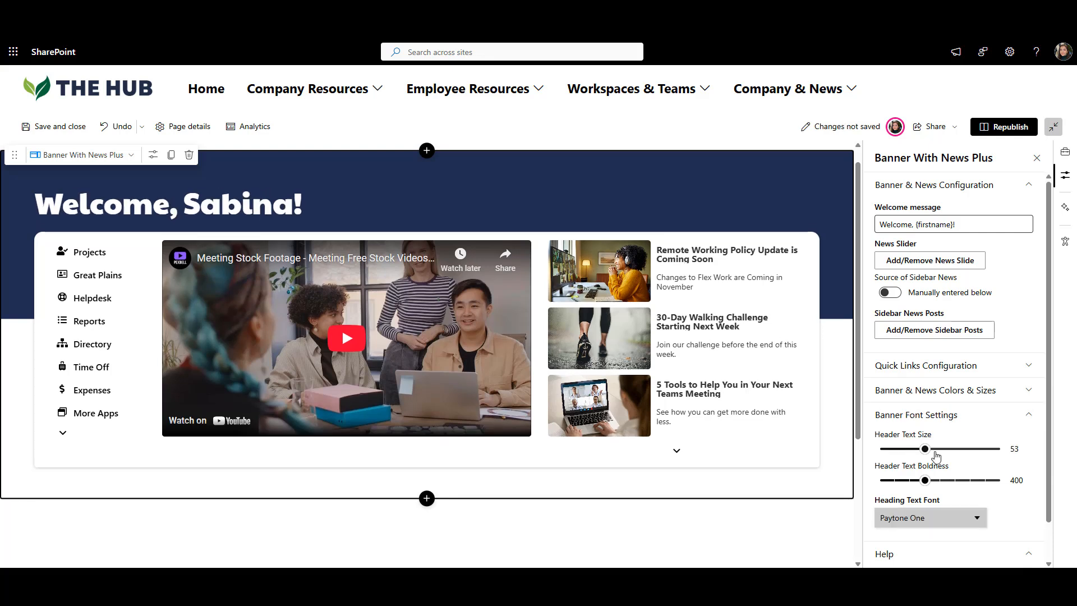
pyautogui.moveTo(924, 448); pyautogui.dragTo(922, 448)
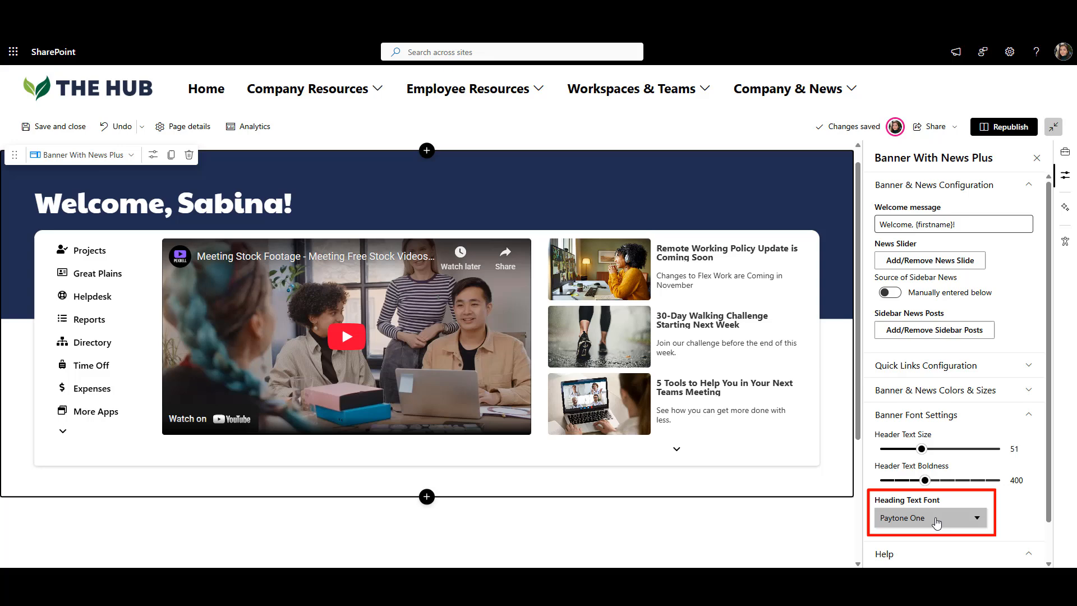
pyautogui.click(934, 389)
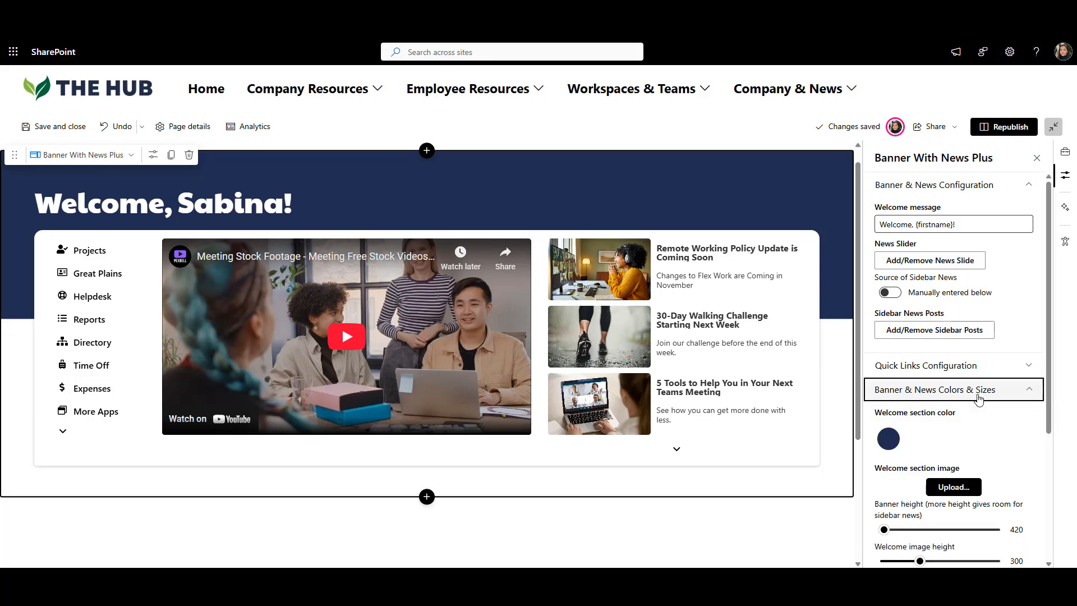
pyautogui.click(953, 486)
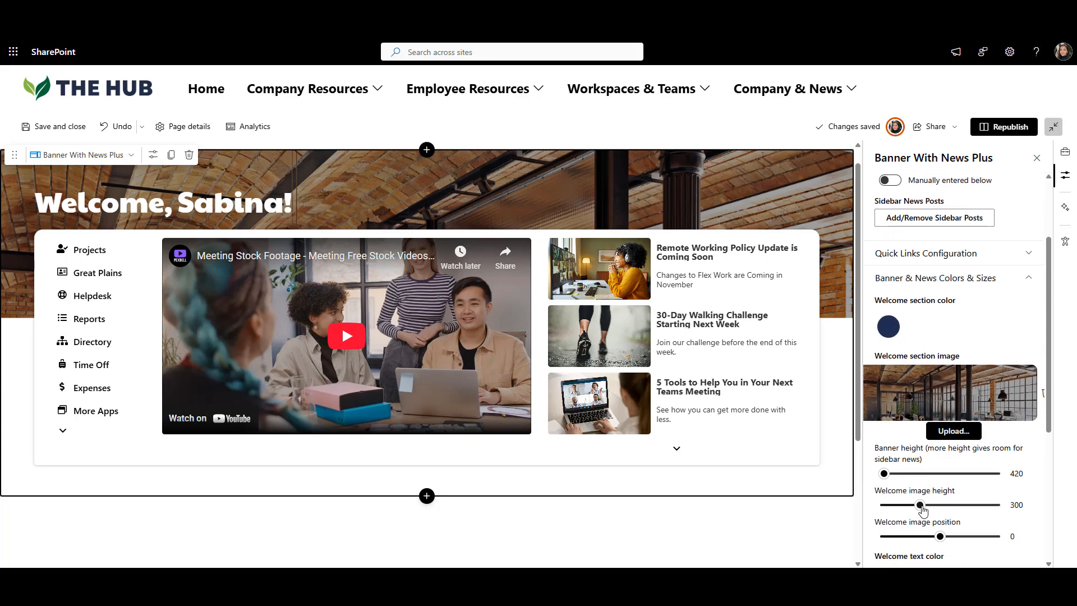
pyautogui.moveTo(940, 505); pyautogui.dragTo(996, 504)
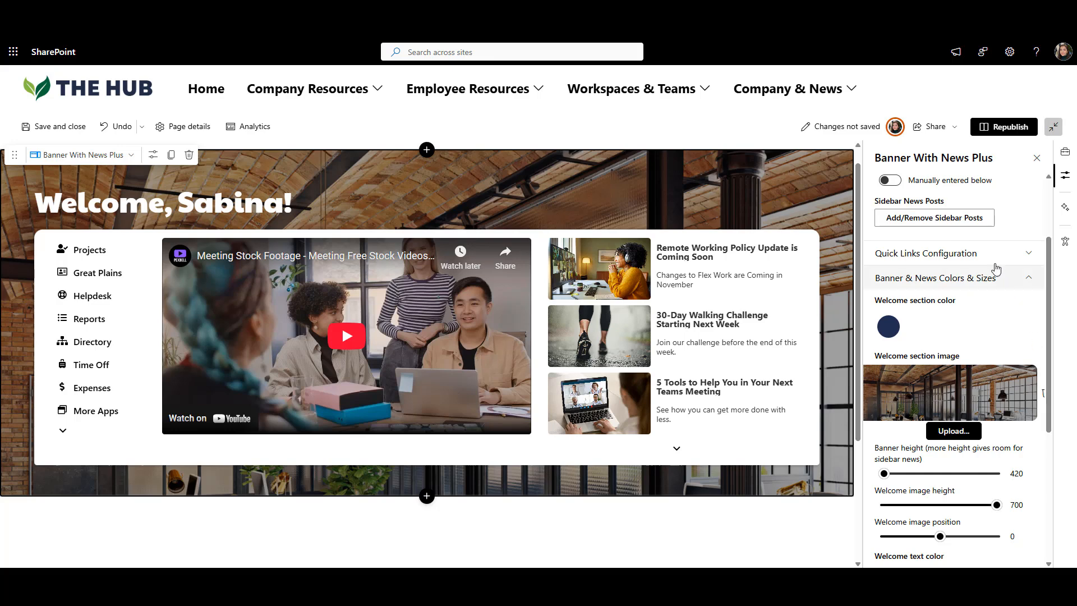
pyautogui.click(926, 254)
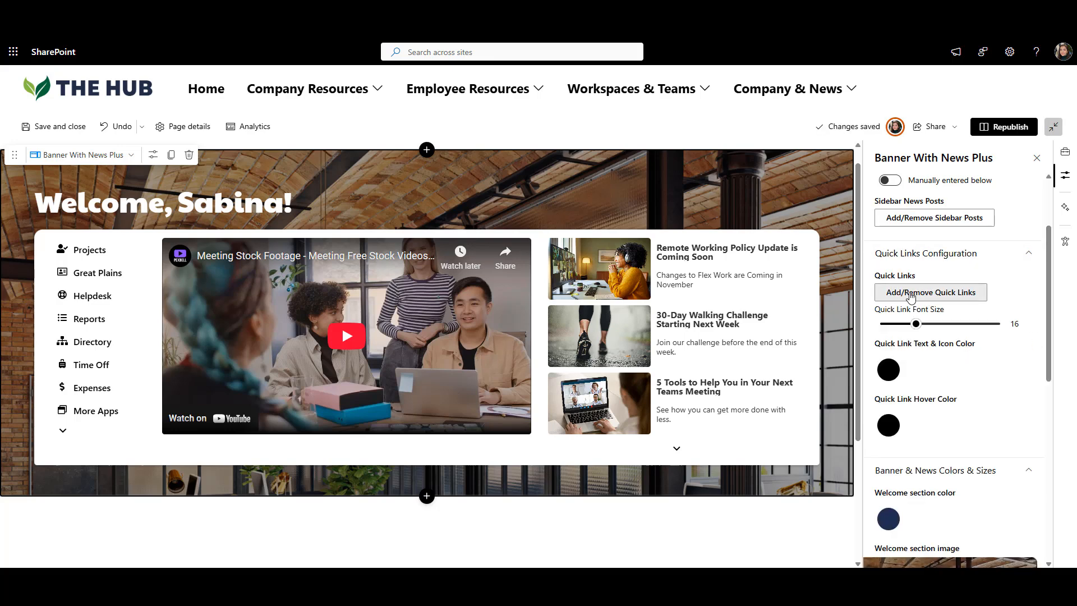
# Apply the new quick links set and enlarge the quick link label text.
pyautogui.click(930, 291)
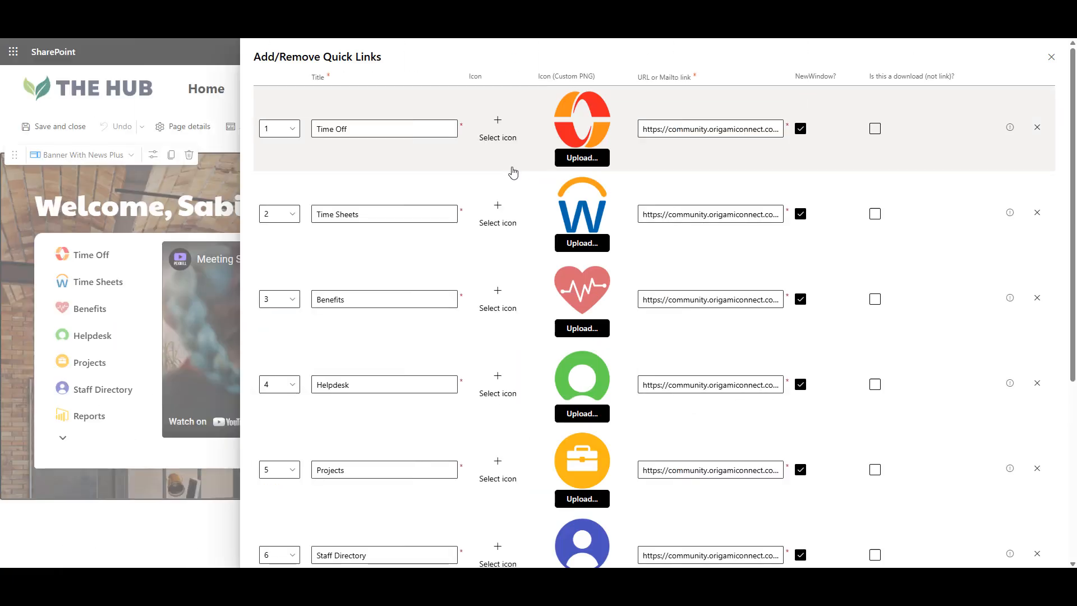
pyautogui.click(1050, 56)
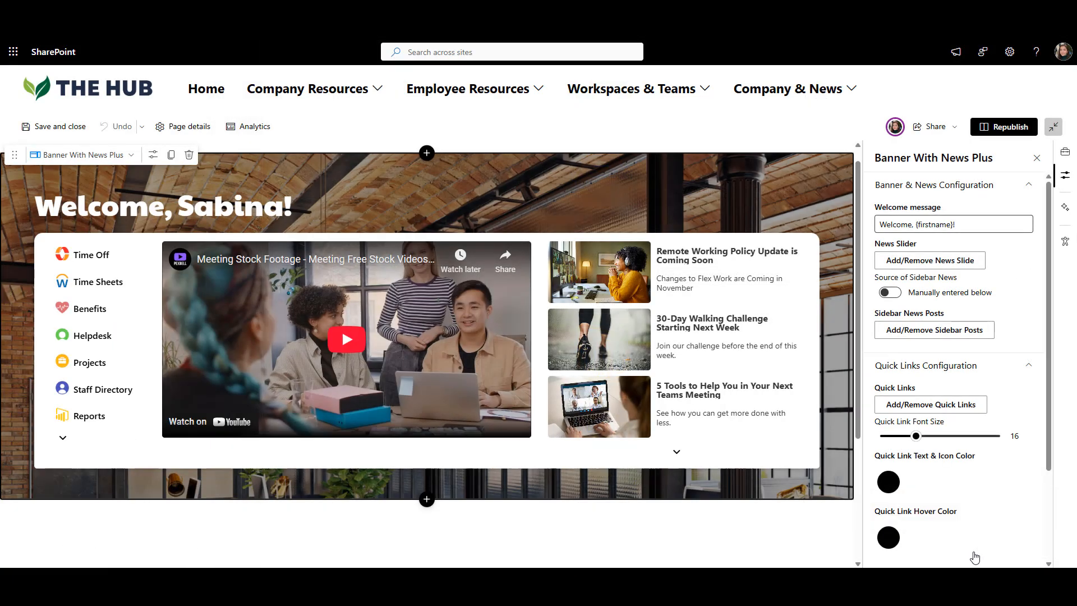
pyautogui.moveTo(917, 436); pyautogui.dragTo(941, 437)
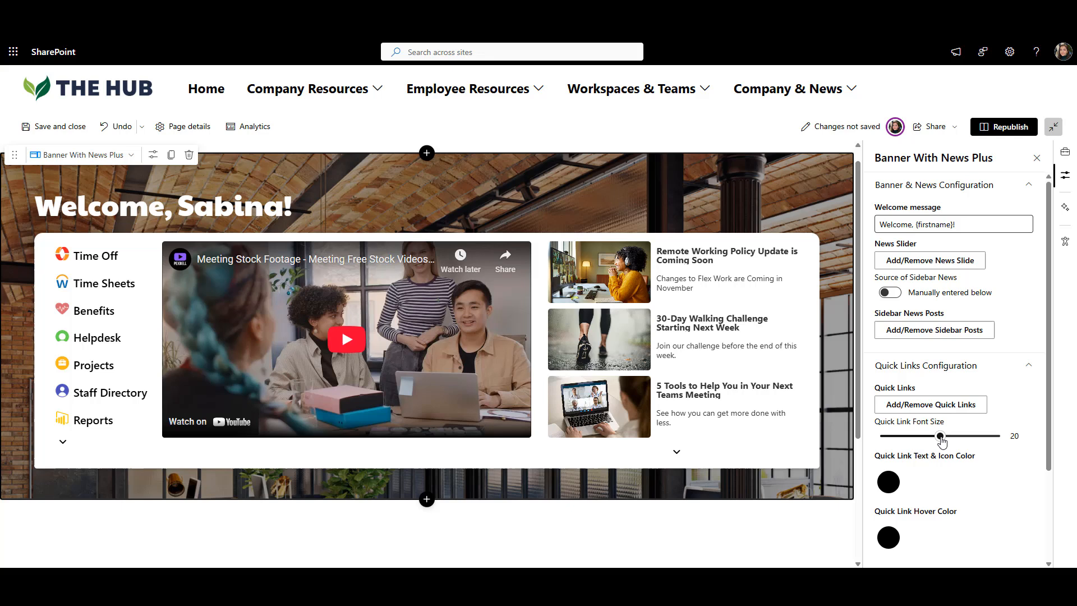
pyautogui.moveTo(942, 436); pyautogui.dragTo(941, 436)
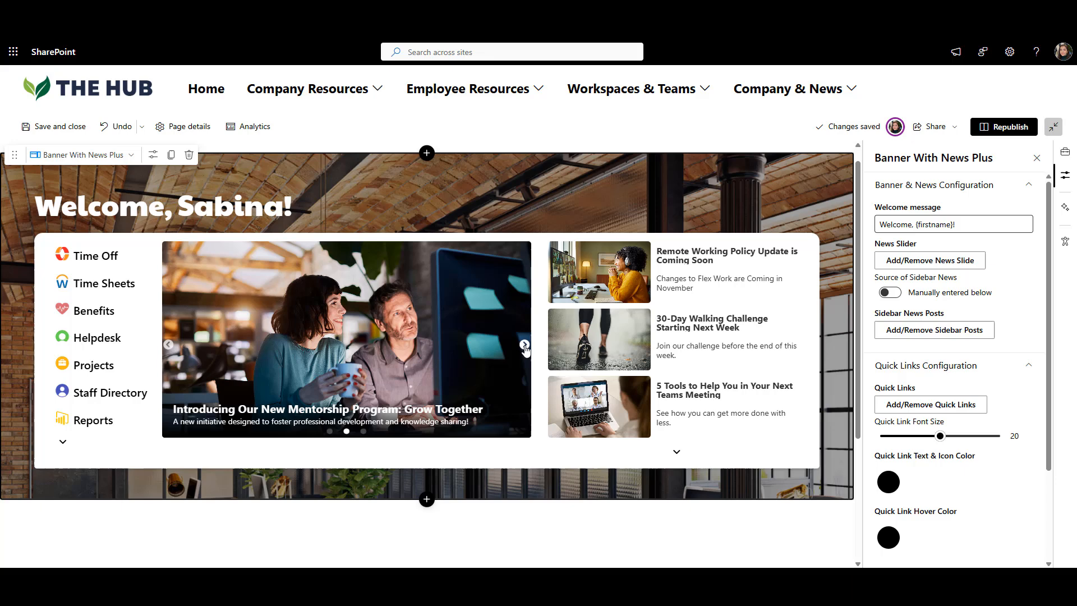
# Set the sidebar news to pull the site's latest posts and close the banner settings.
pyautogui.click(523, 345)
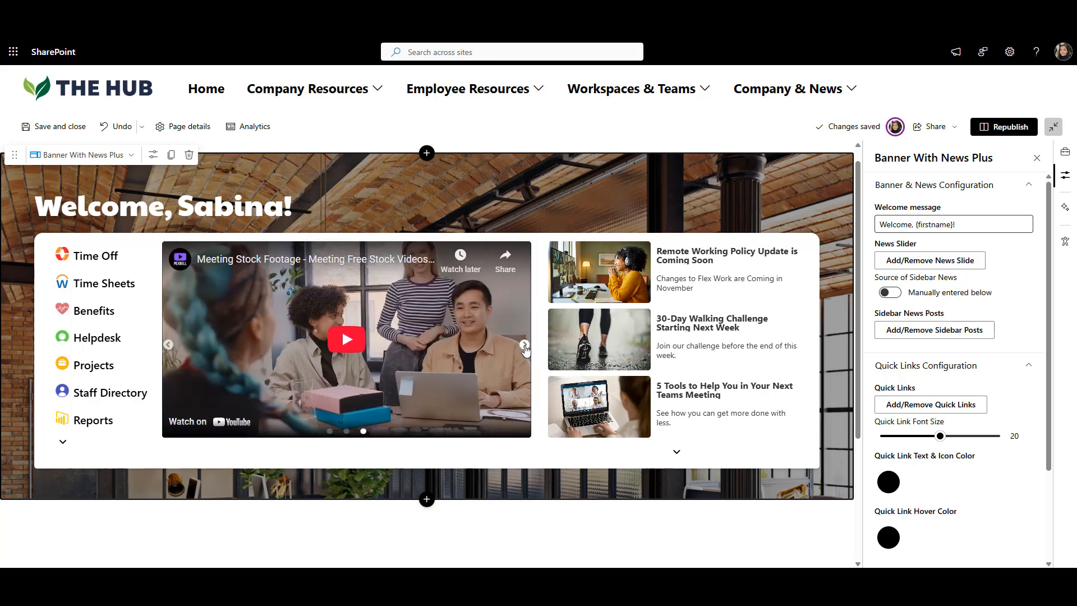
pyautogui.click(524, 344)
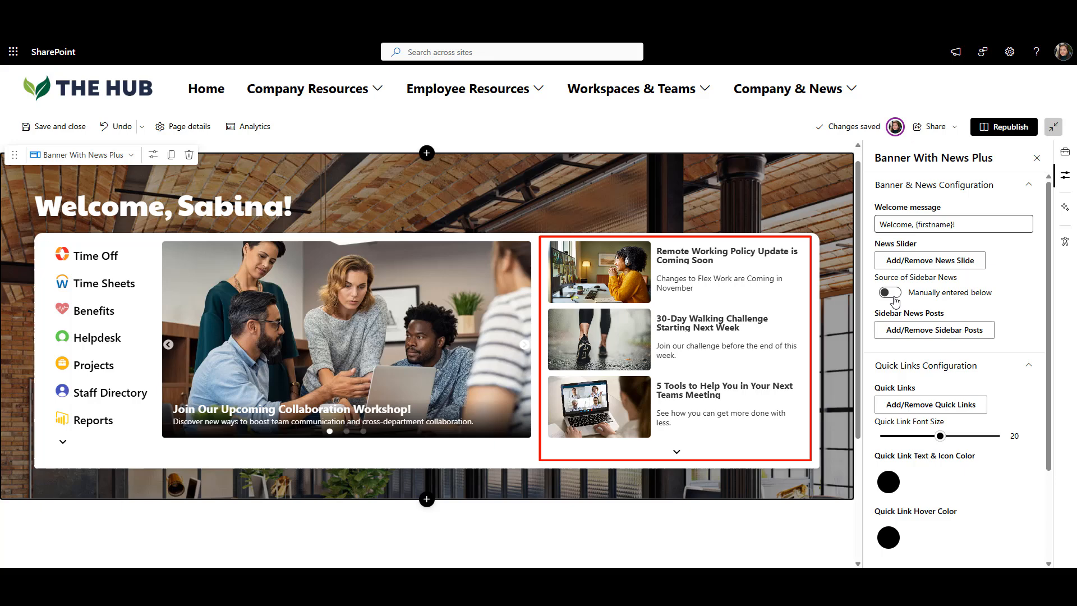
pyautogui.click(888, 293)
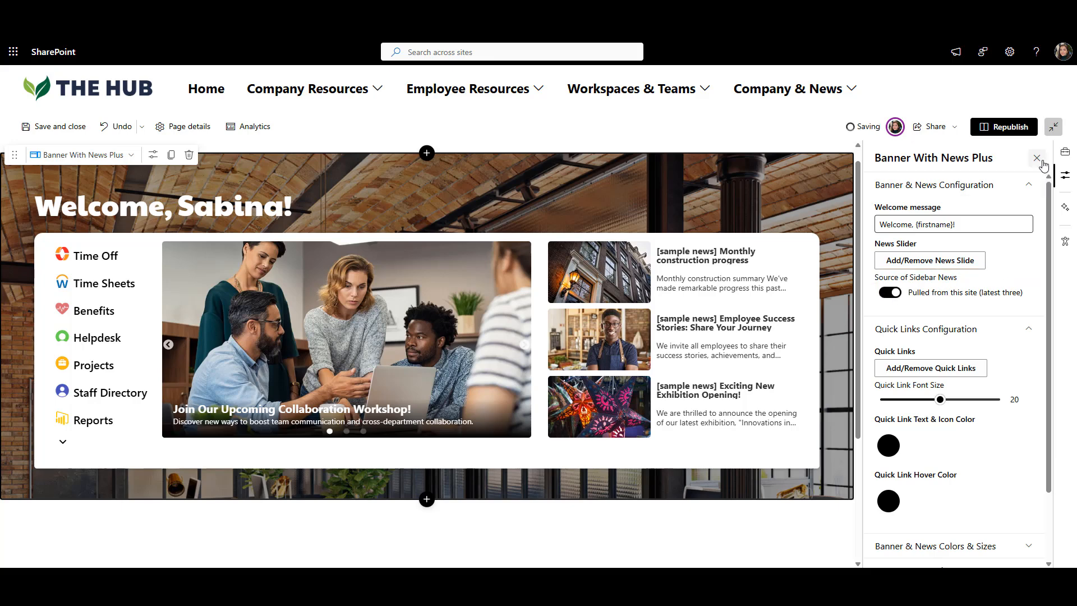
pyautogui.click(1036, 158)
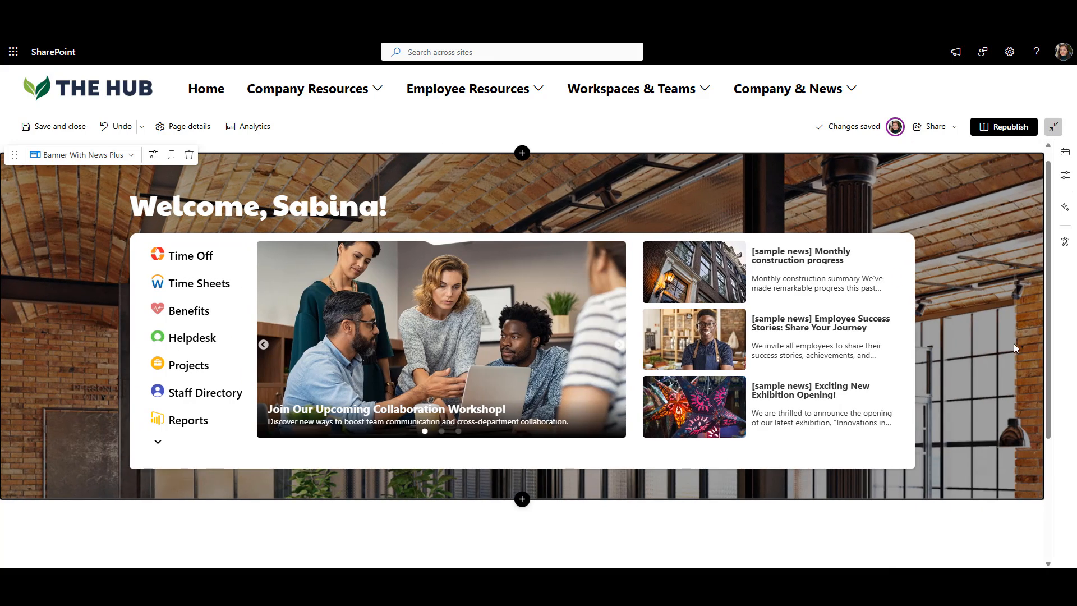
pyautogui.moveTo(1009, 368)
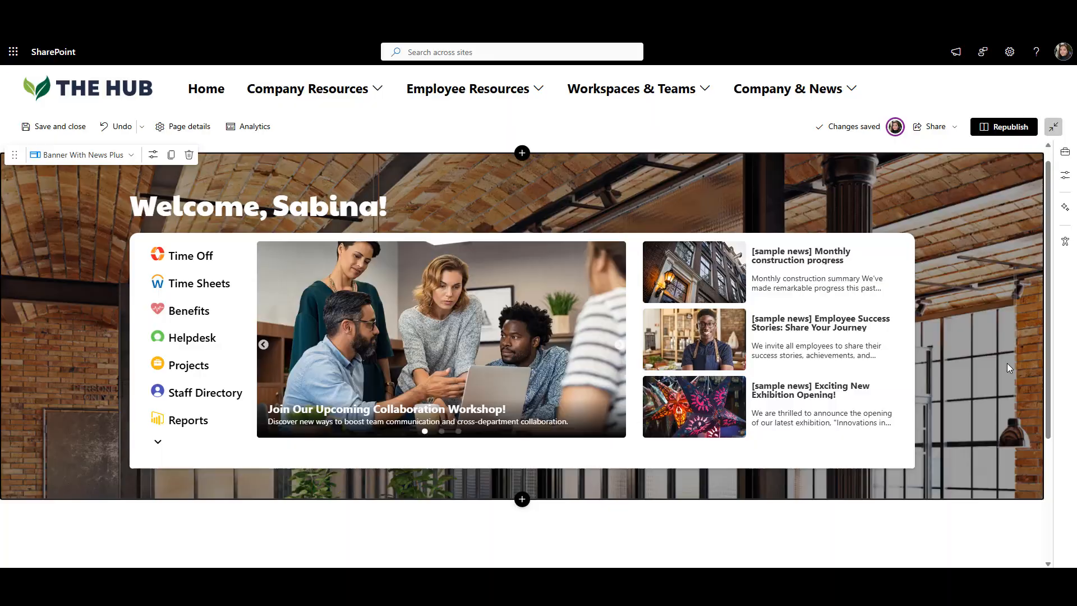
# Scroll down to the space below the welcome banner.
pyautogui.scroll(-3)
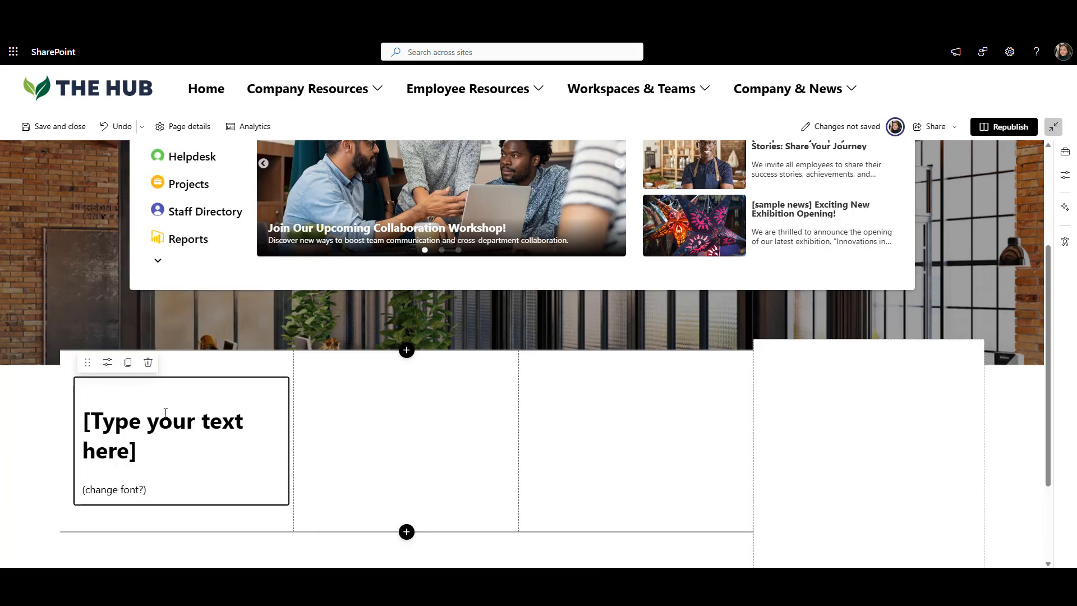
# Write UPDATES FROM CEO, give it the border-left style and save the settings as a template.
pyautogui.write('UPDATES FROM CEO')
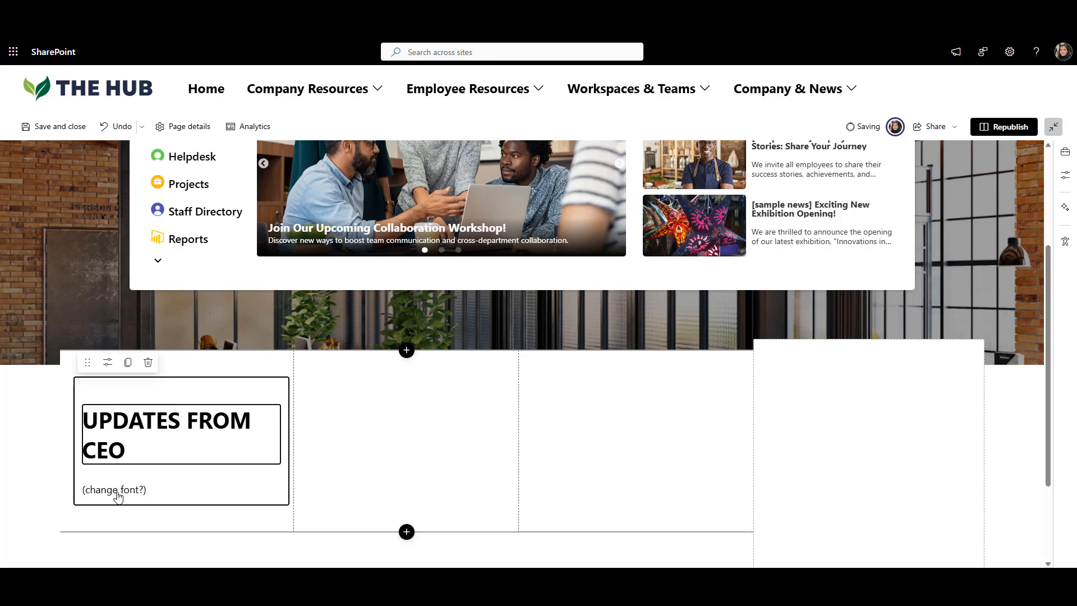
pyautogui.click(115, 489)
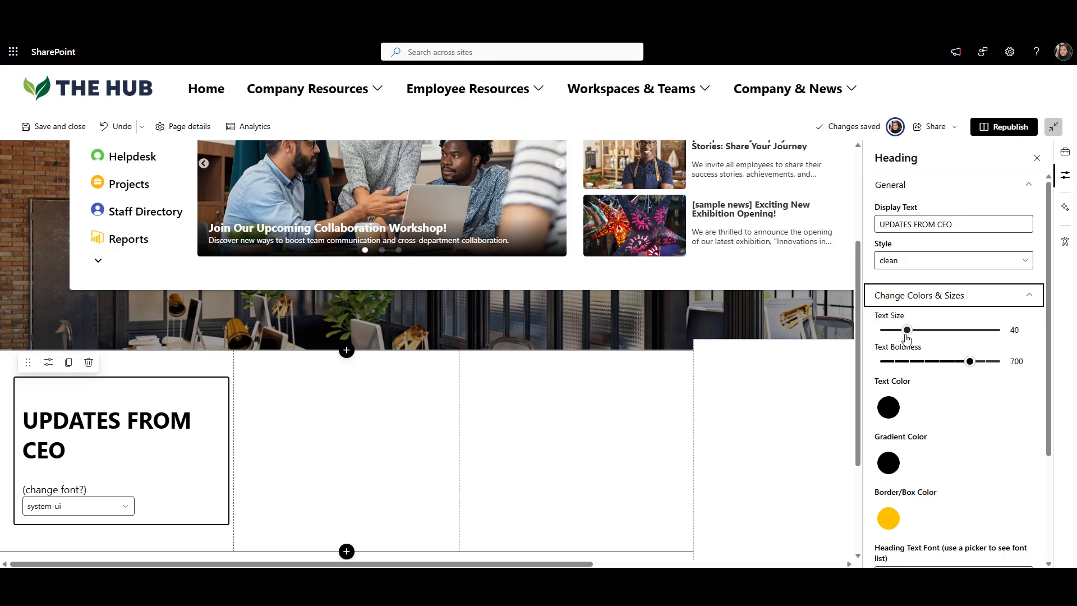
pyautogui.click(952, 260)
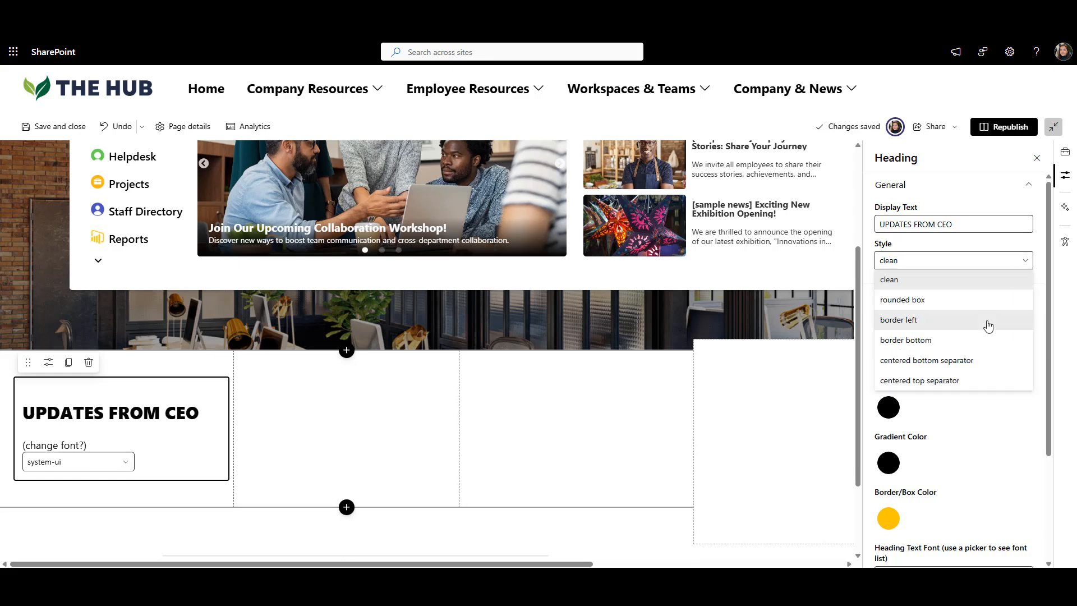
pyautogui.click(898, 319)
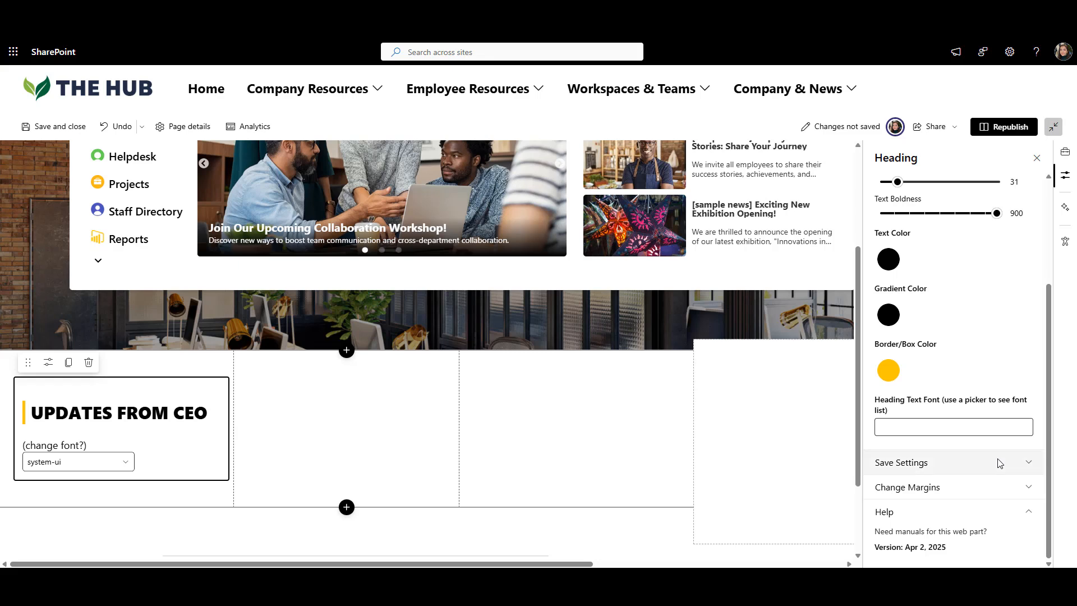
pyautogui.click(901, 462)
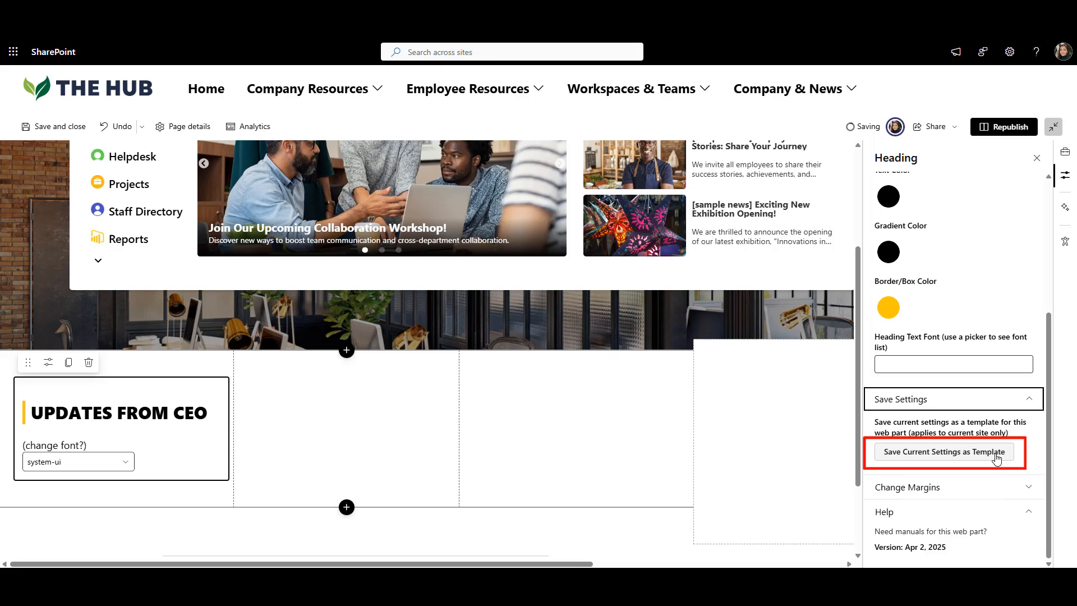
pyautogui.click(943, 452)
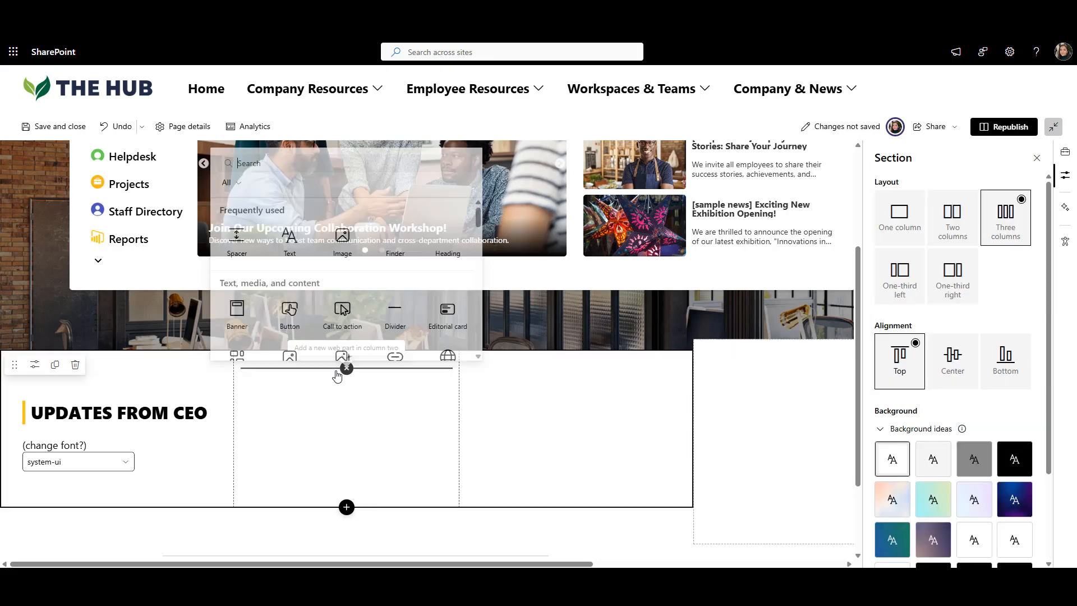
# Add a Heading web part to the middle column and a Text block to the third column.
pyautogui.write('HEAD')
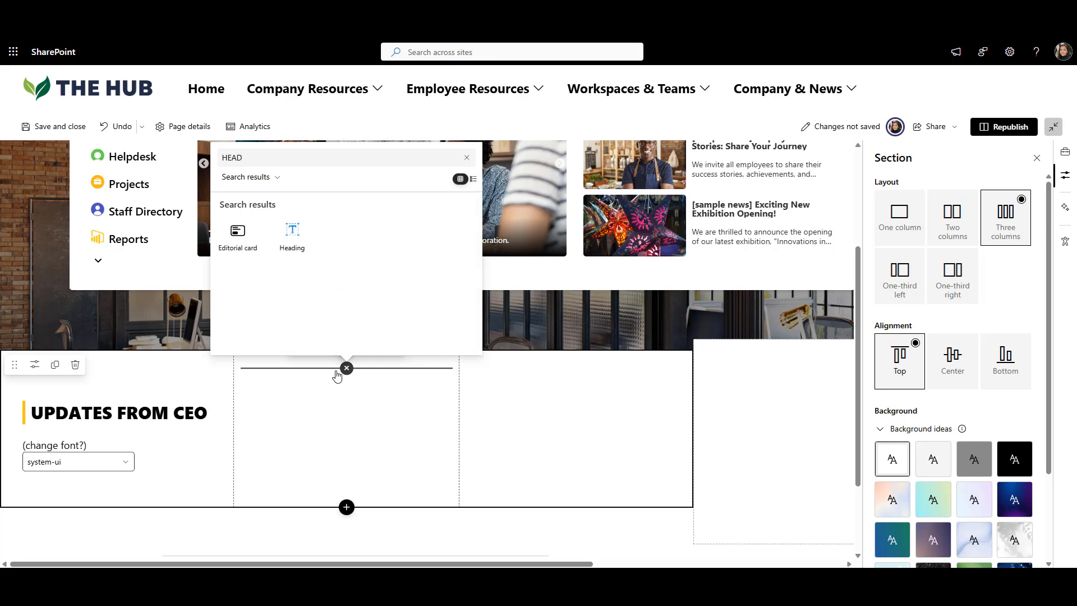
pyautogui.click(292, 233)
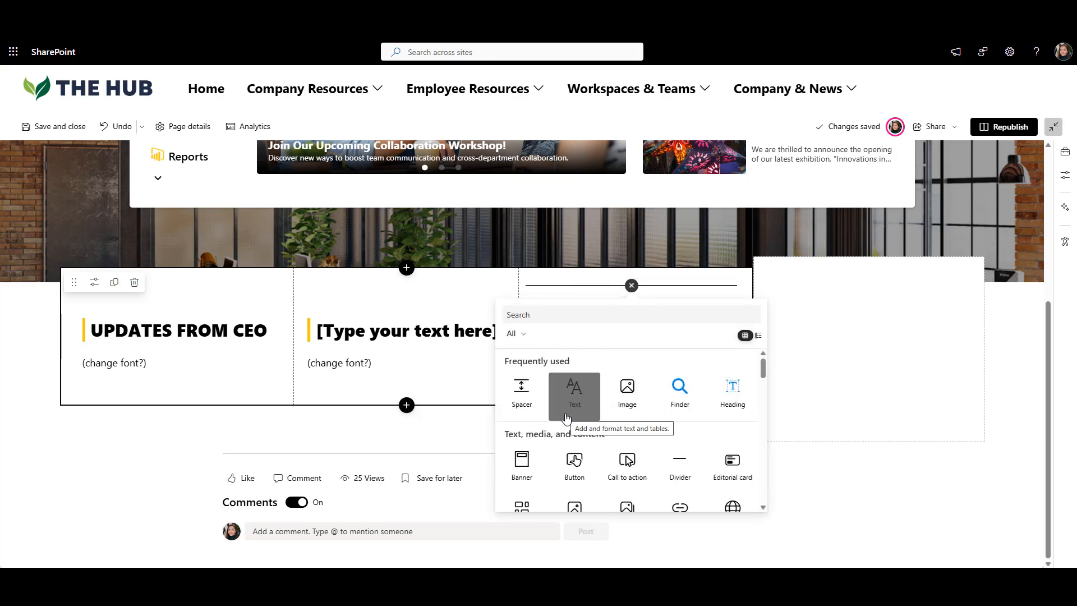
pyautogui.click(574, 392)
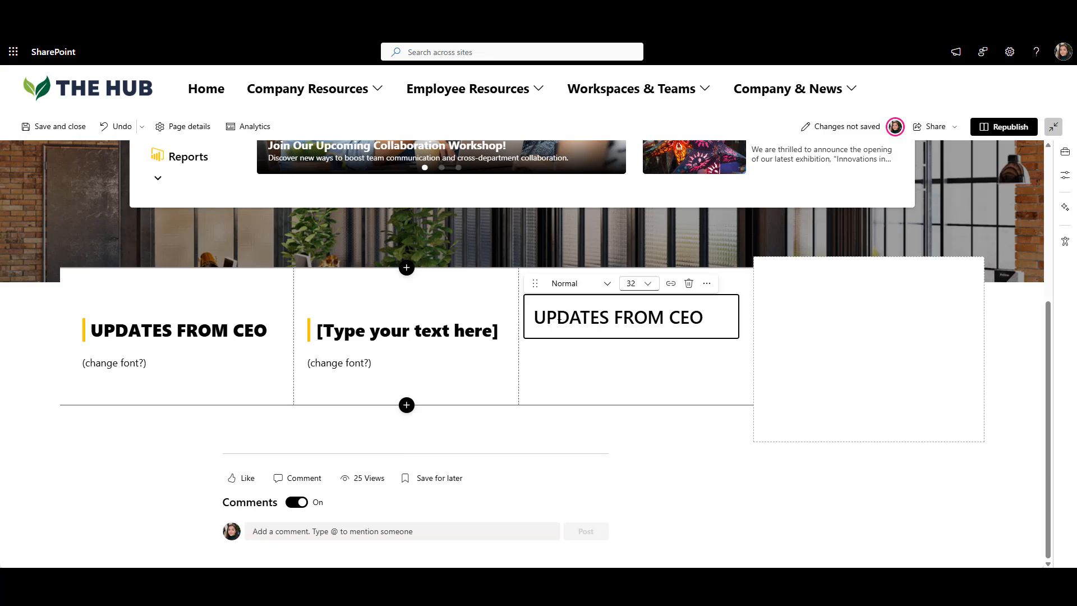
pyautogui.click(578, 283)
pyautogui.write('vide')
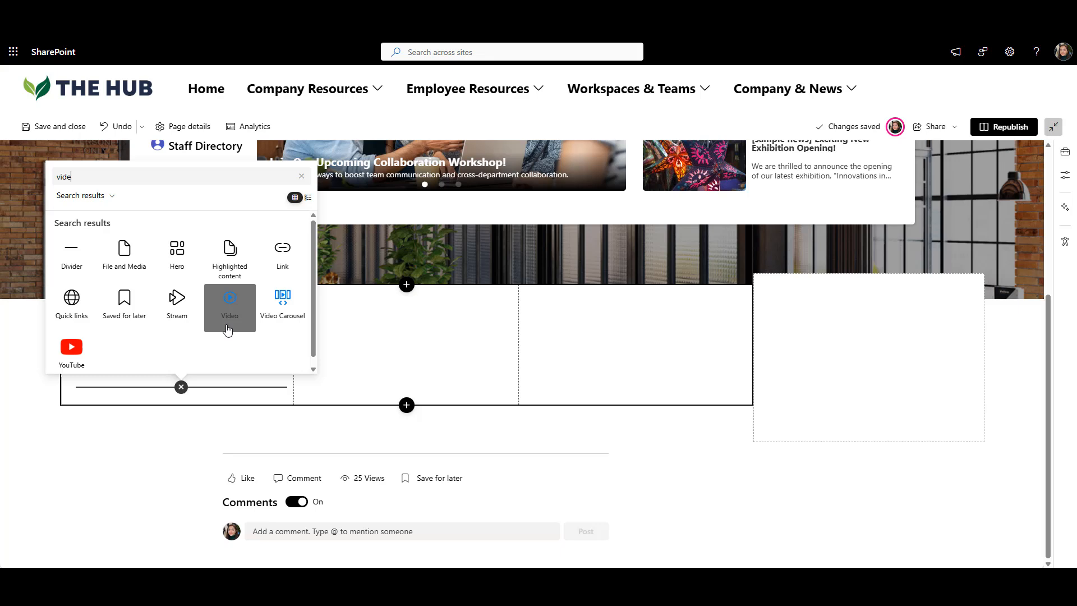
# Insert the Video web part under the CEO heading, narrowed and made taller to fit the column.
pyautogui.click(229, 305)
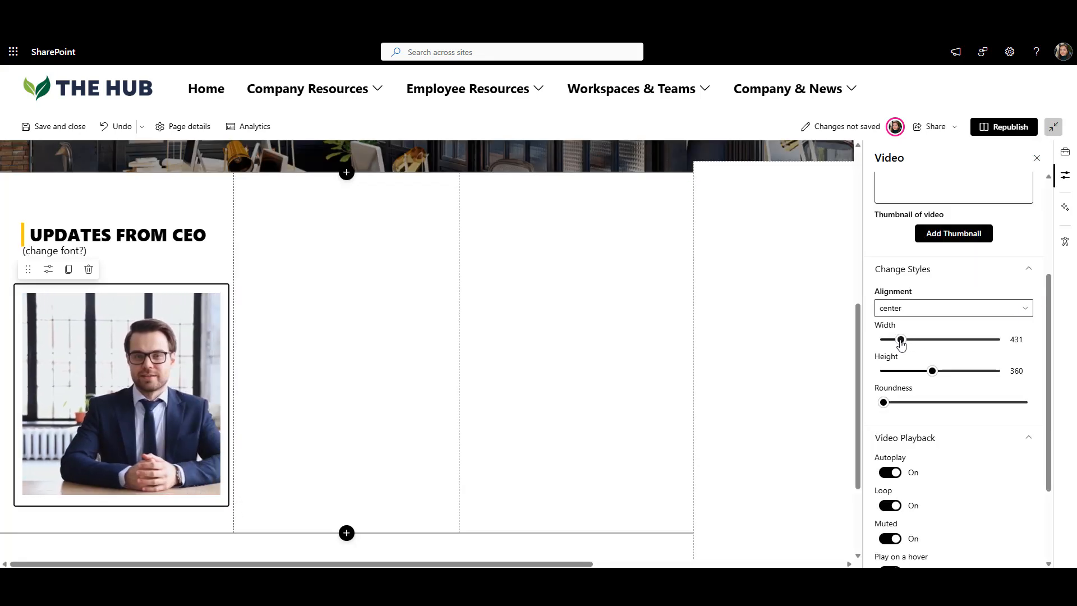
pyautogui.moveTo(901, 338); pyautogui.dragTo(894, 338)
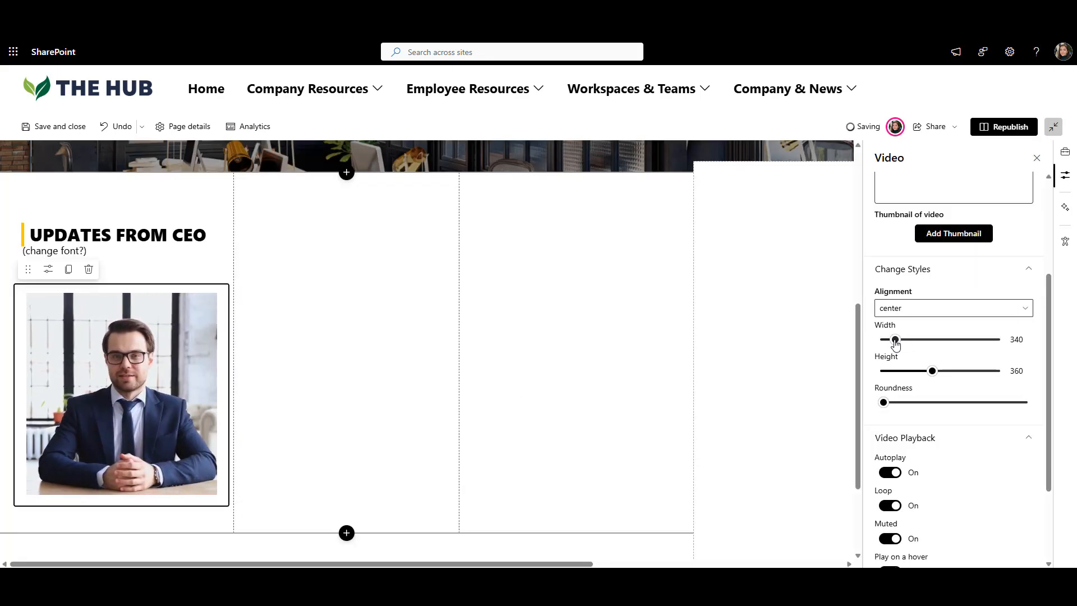
pyautogui.moveTo(932, 371); pyautogui.dragTo(941, 371)
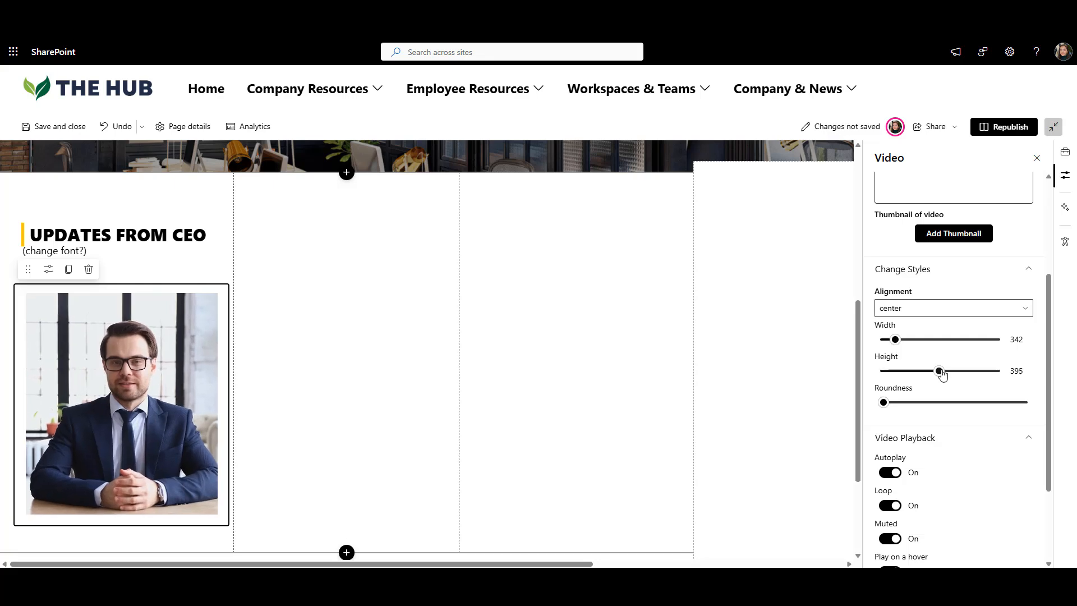
pyautogui.moveTo(940, 371); pyautogui.dragTo(953, 372)
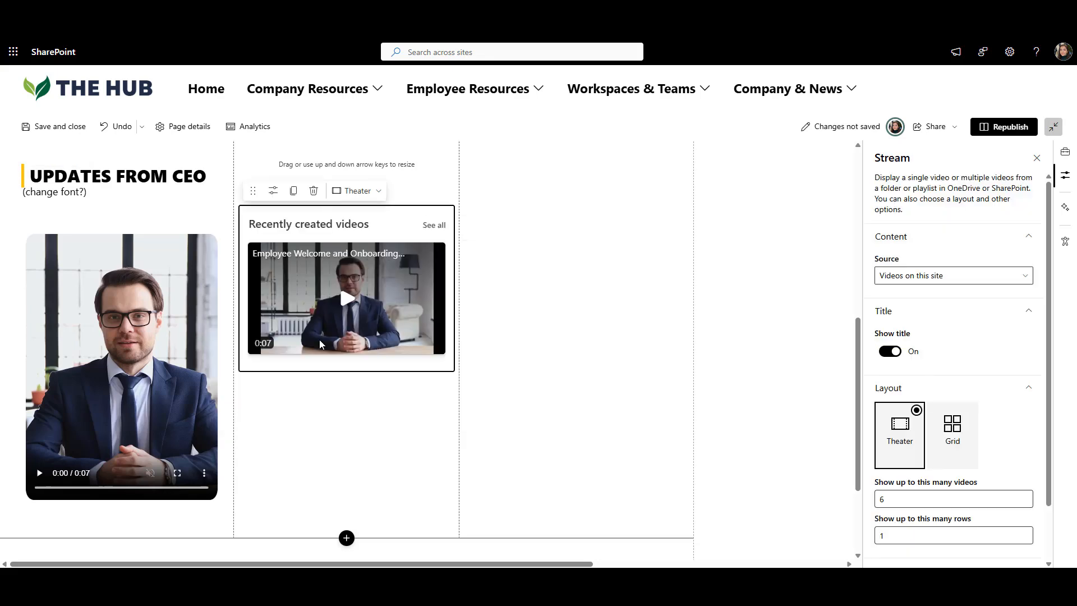
pyautogui.moveTo(323, 344)
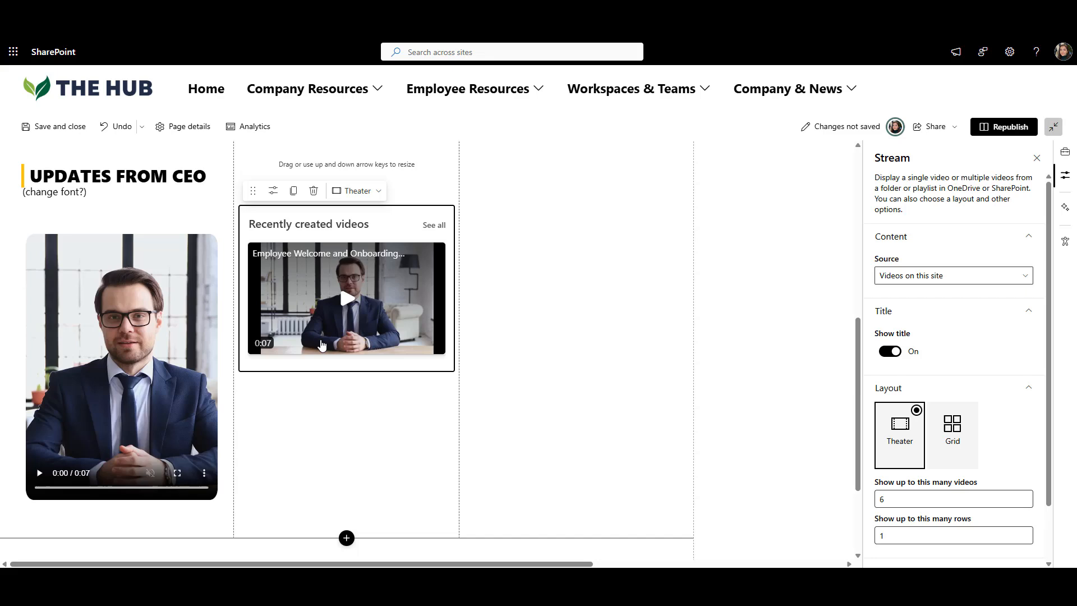
# Scroll down to the middle column's Stream web part area.
pyautogui.scroll(-3)
pyautogui.write('calend')
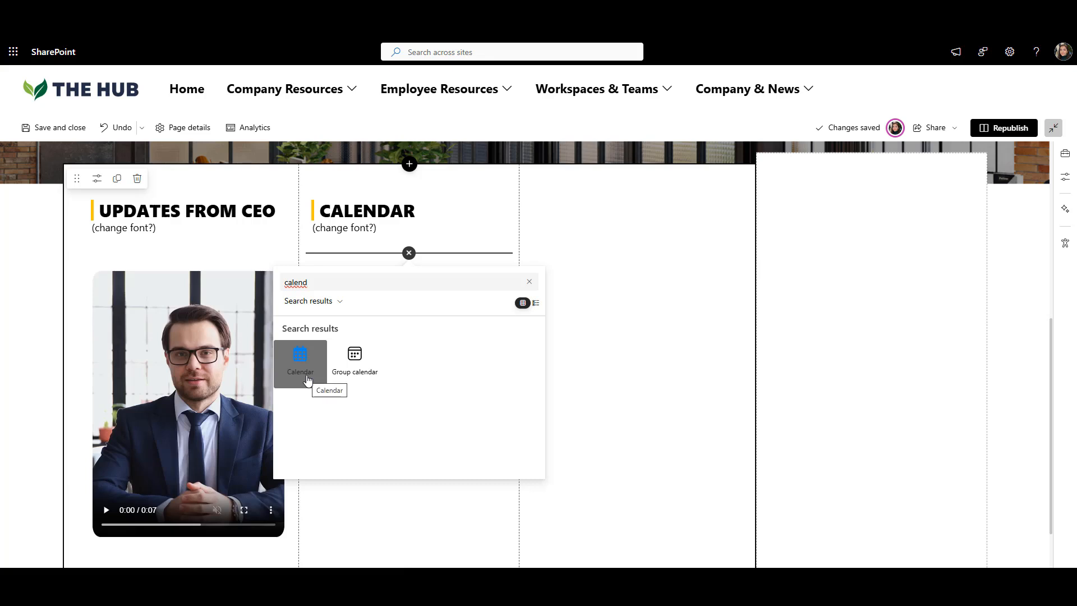
# Insert the Calendar web part under CALENDAR and show its Source of Events settings.
pyautogui.click(301, 363)
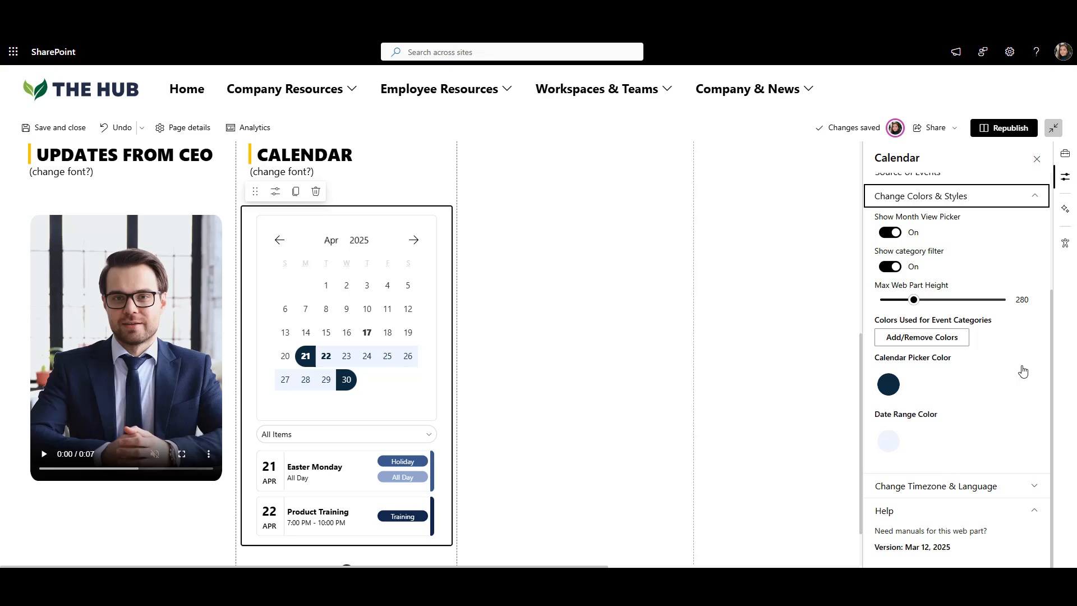
pyautogui.click(920, 195)
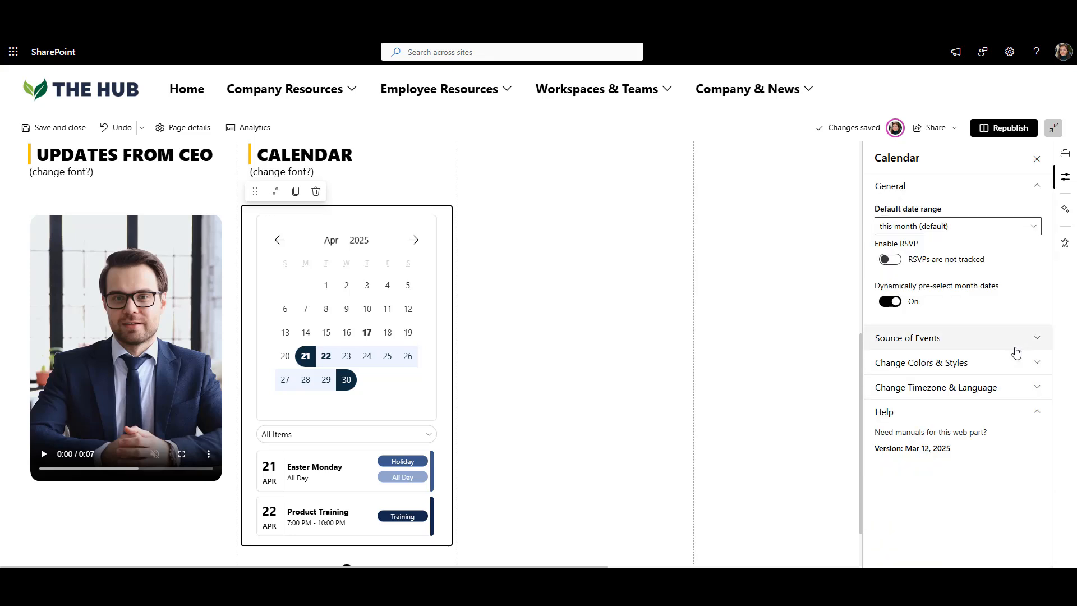
pyautogui.click(907, 338)
pyautogui.write('employee handbook')
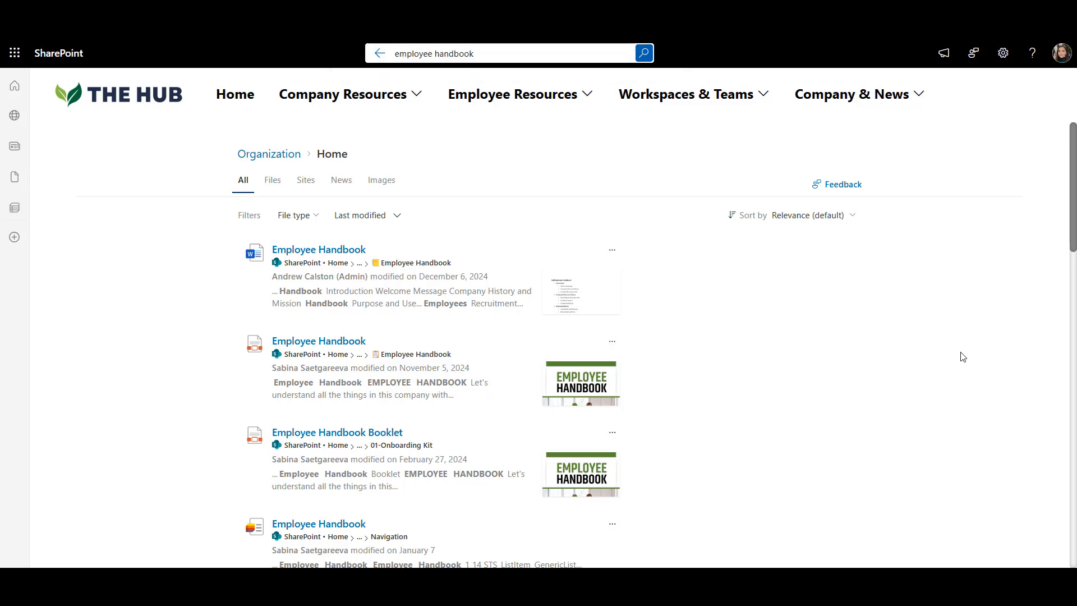
# Scroll through the All results for the employee handbook search.
pyautogui.scroll(-3)
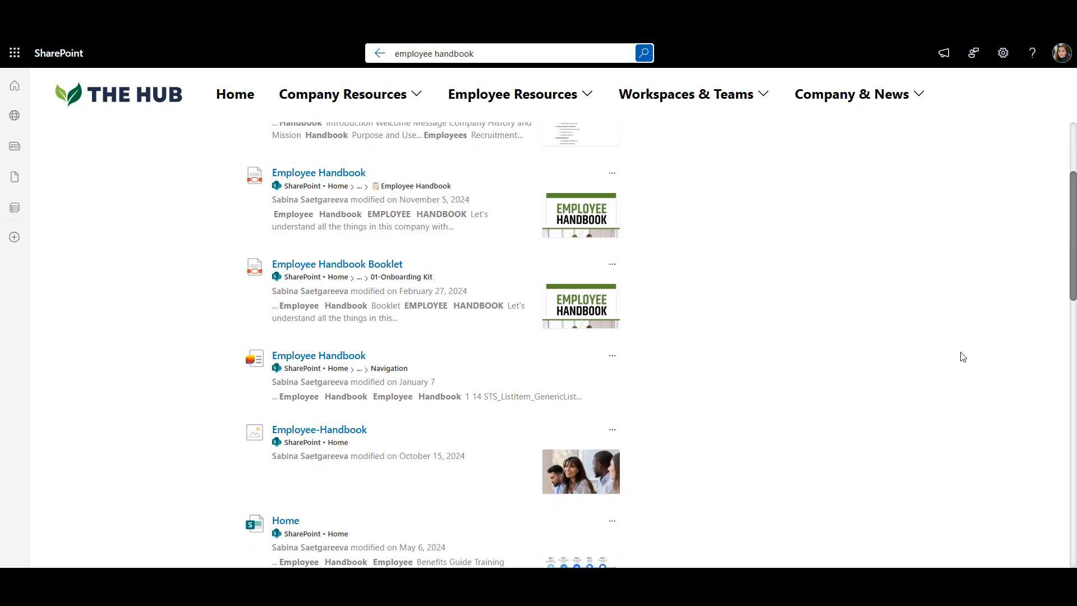
pyautogui.scroll(-3)
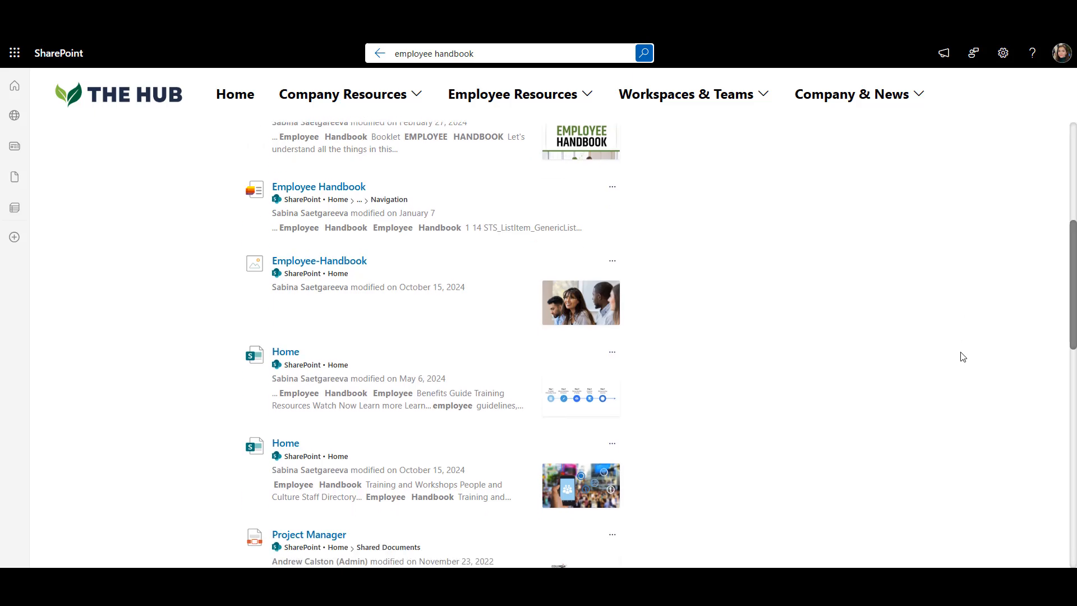
pyautogui.scroll(-3)
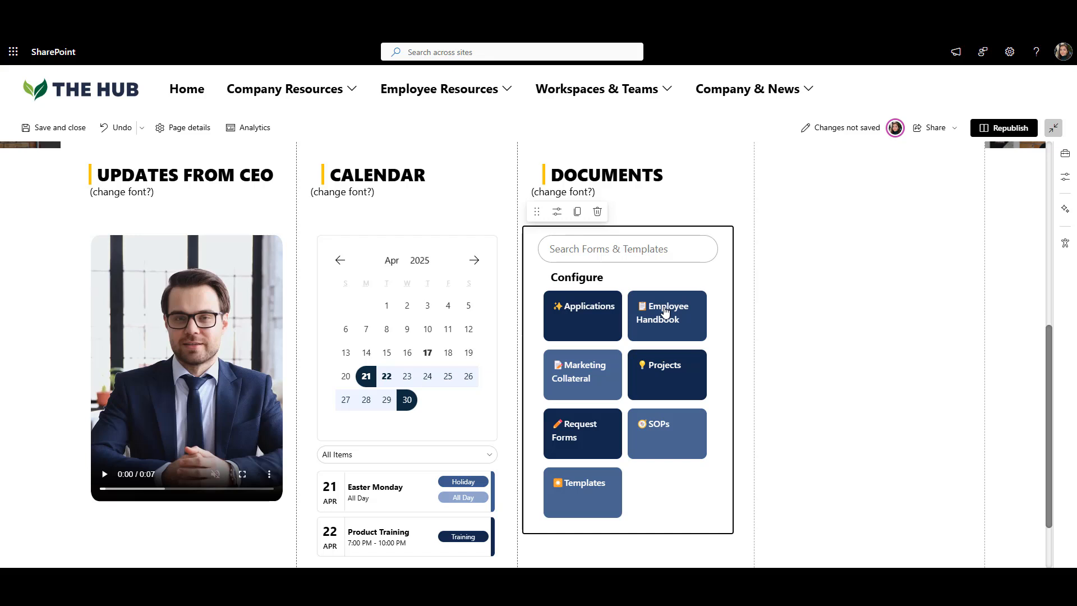
pyautogui.moveTo(572, 233)
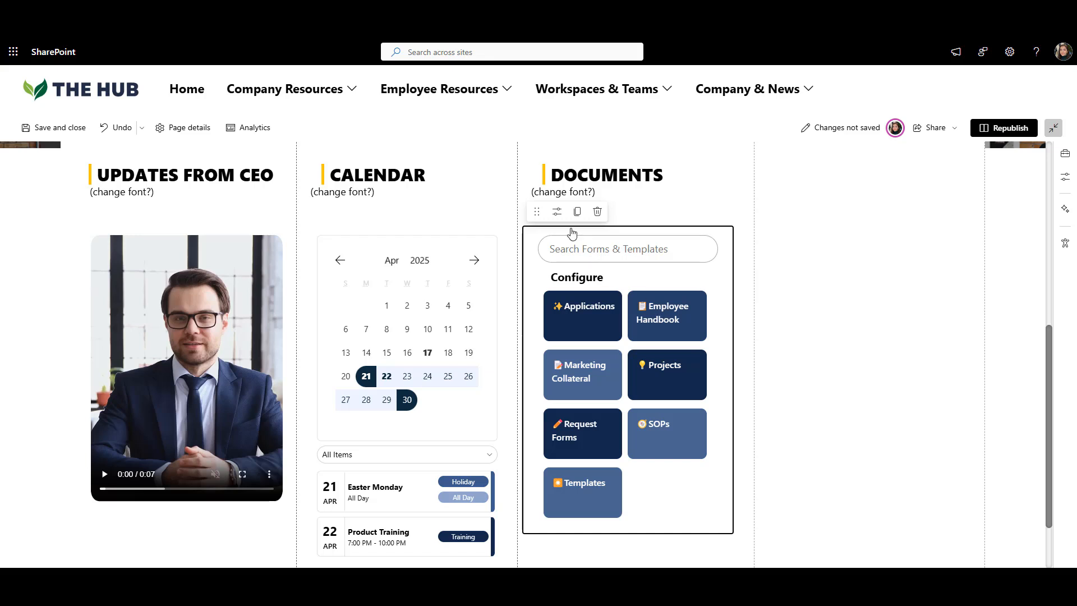
# Add IT Support Articles as a source library in the Documents finder settings.
pyautogui.click(555, 212)
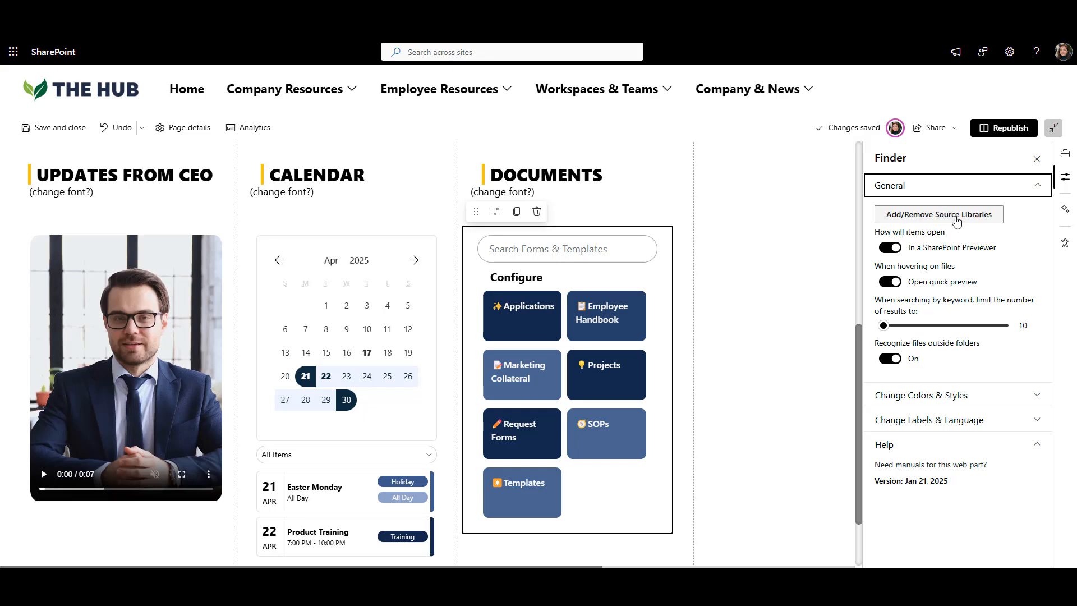
pyautogui.click(939, 213)
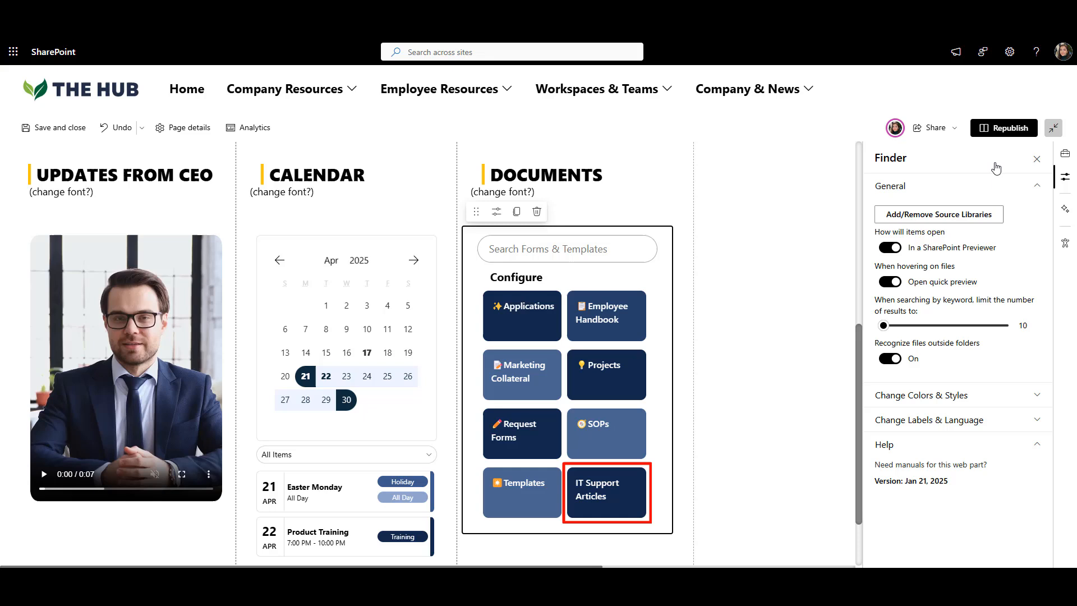
pyautogui.click(605, 491)
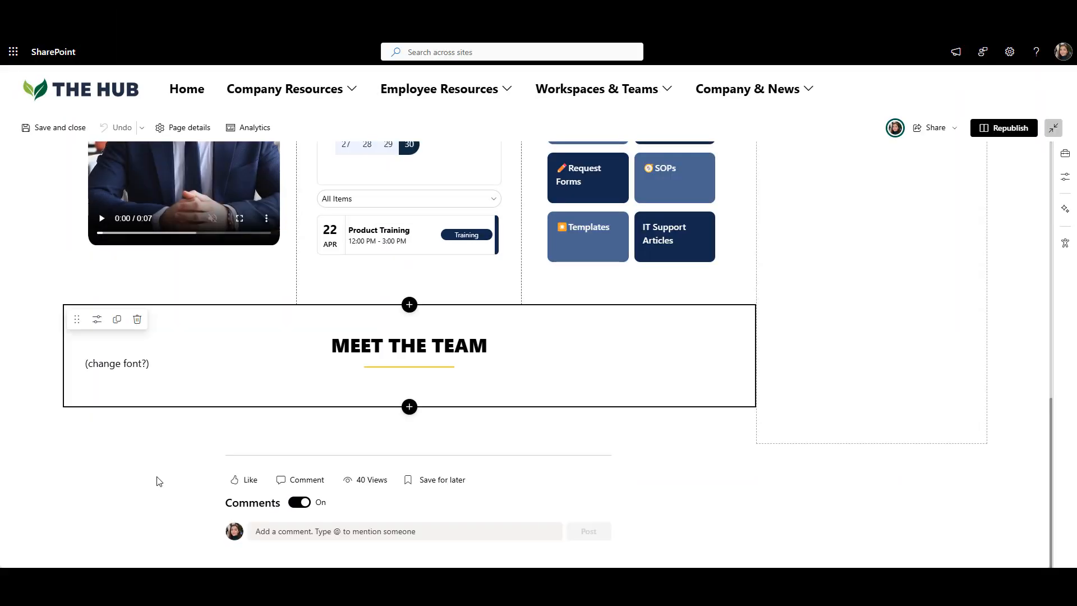
# Insert a People Directory web part under the Meet the Team heading.
pyautogui.click(408, 389)
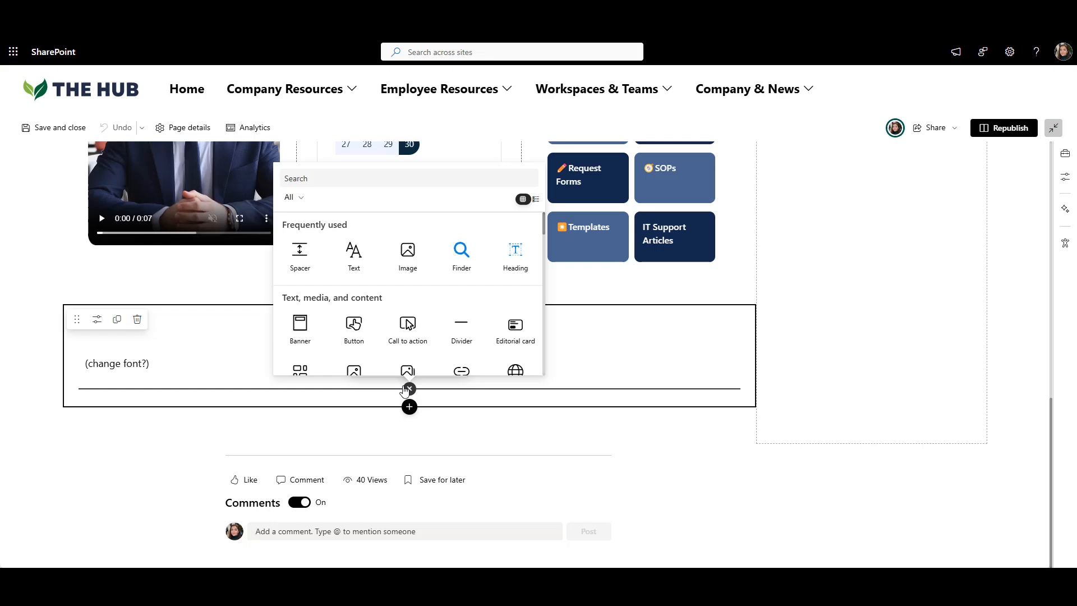
pyautogui.write('PEOPL')
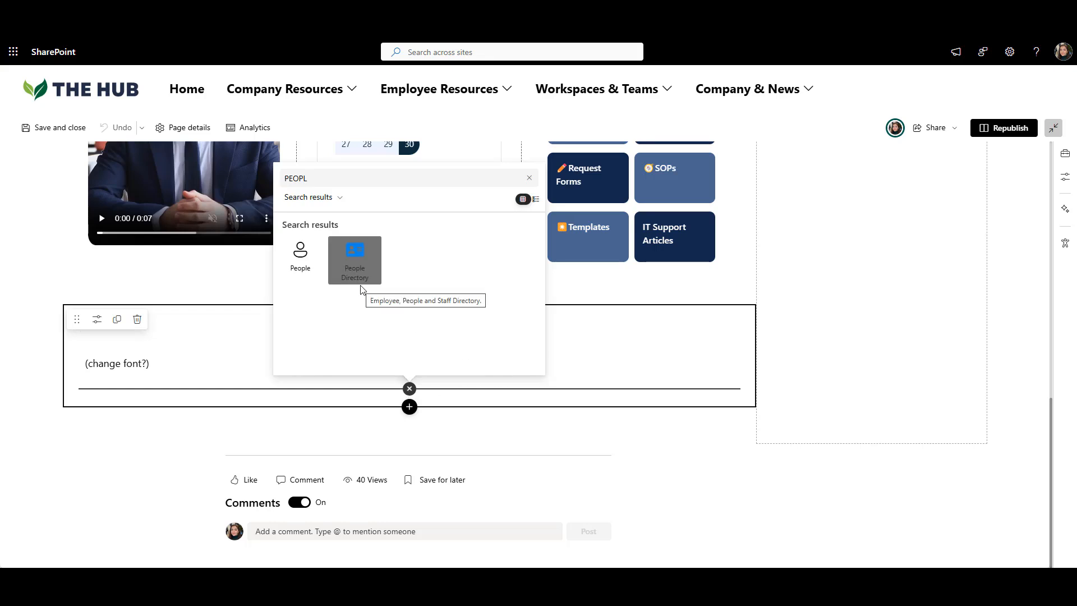
pyautogui.click(355, 259)
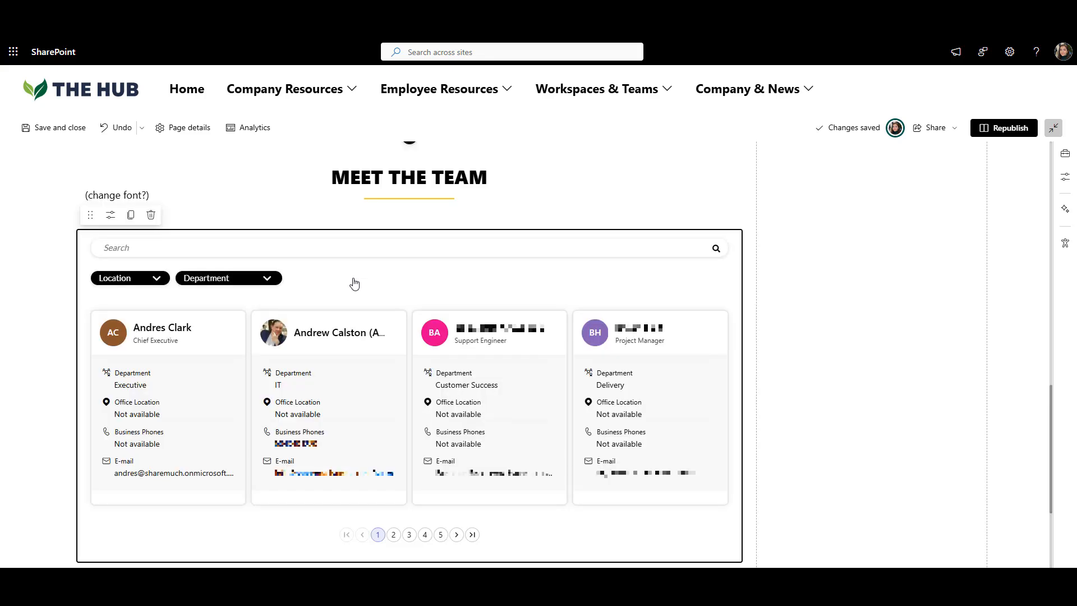
pyautogui.moveTo(318, 280)
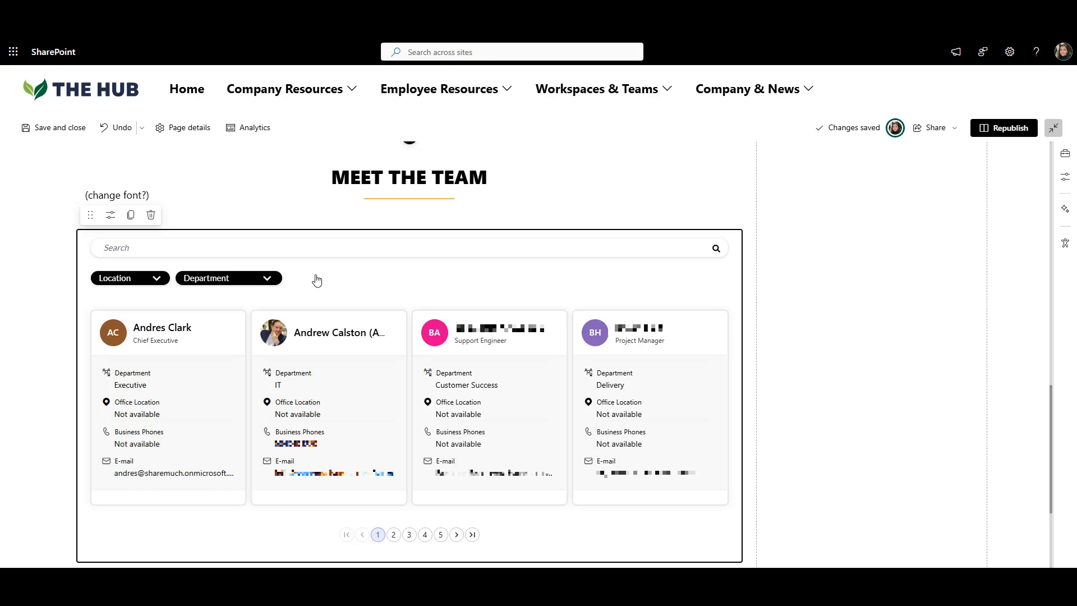
# Try the Department filter, search the directory for Luis, then clear the search.
pyautogui.click(228, 277)
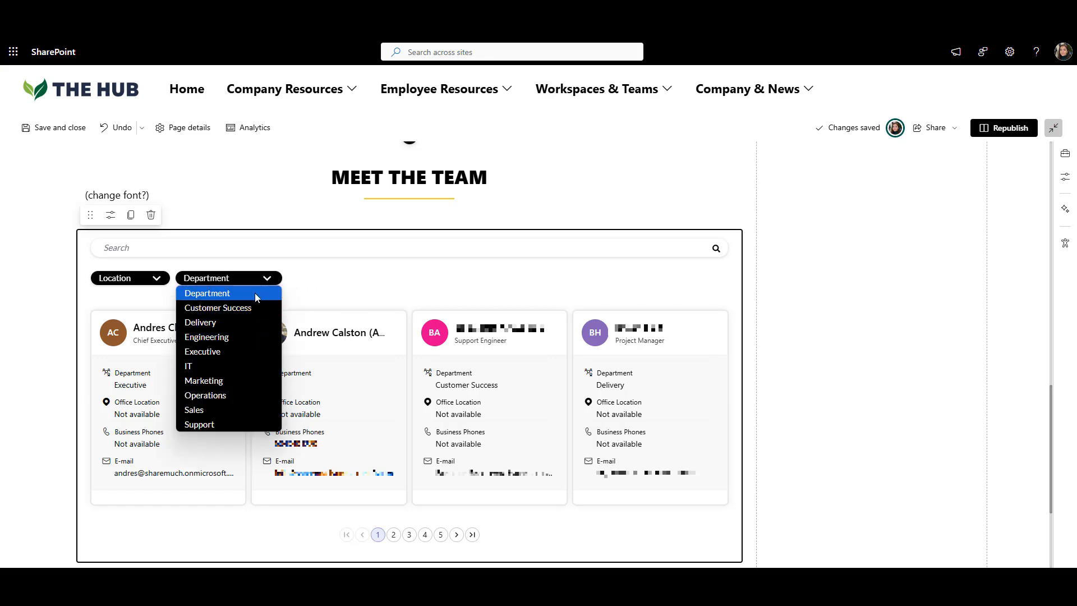
pyautogui.click(129, 277)
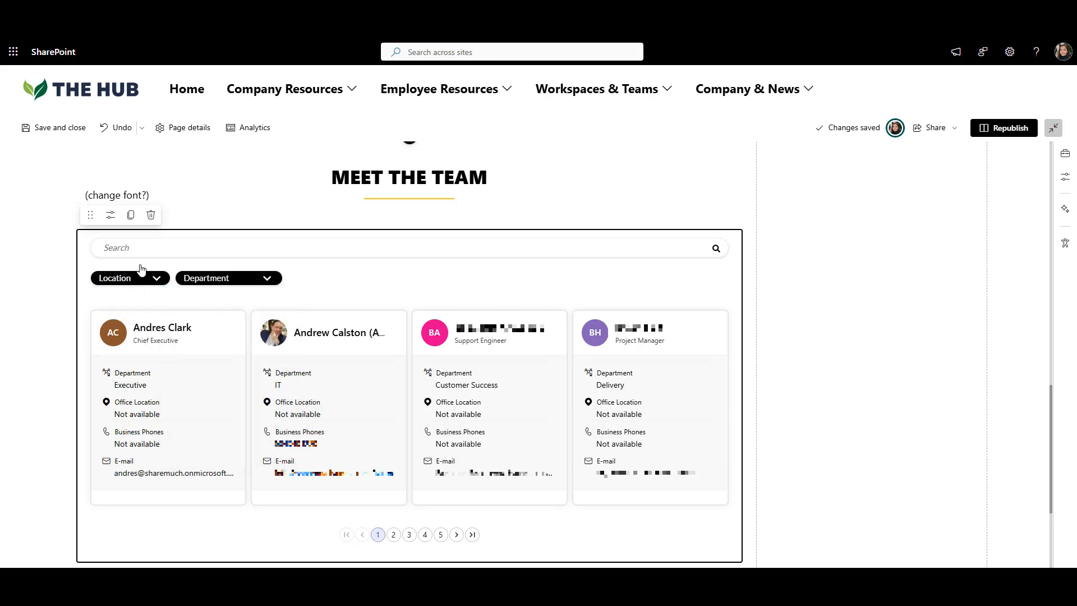
pyautogui.write('Luis')
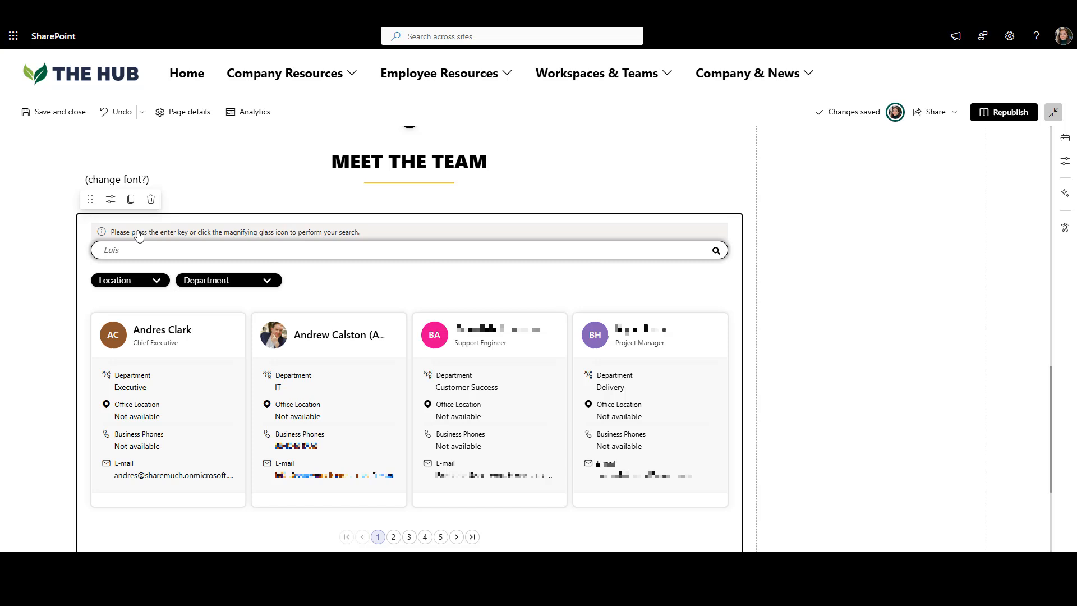
pyautogui.click(714, 249)
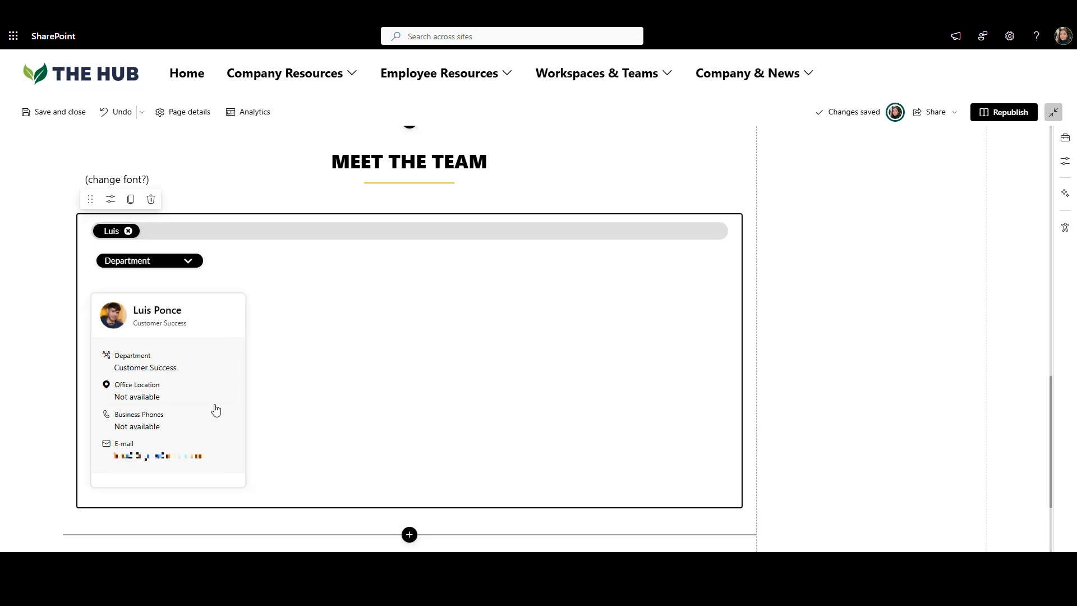
pyautogui.moveTo(183, 398)
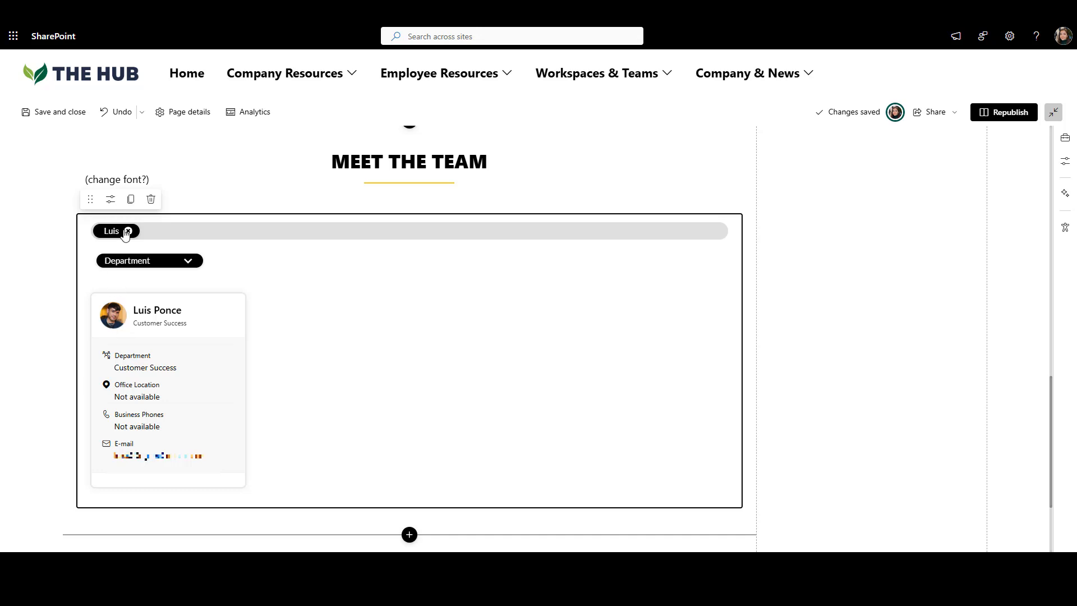
pyautogui.click(128, 231)
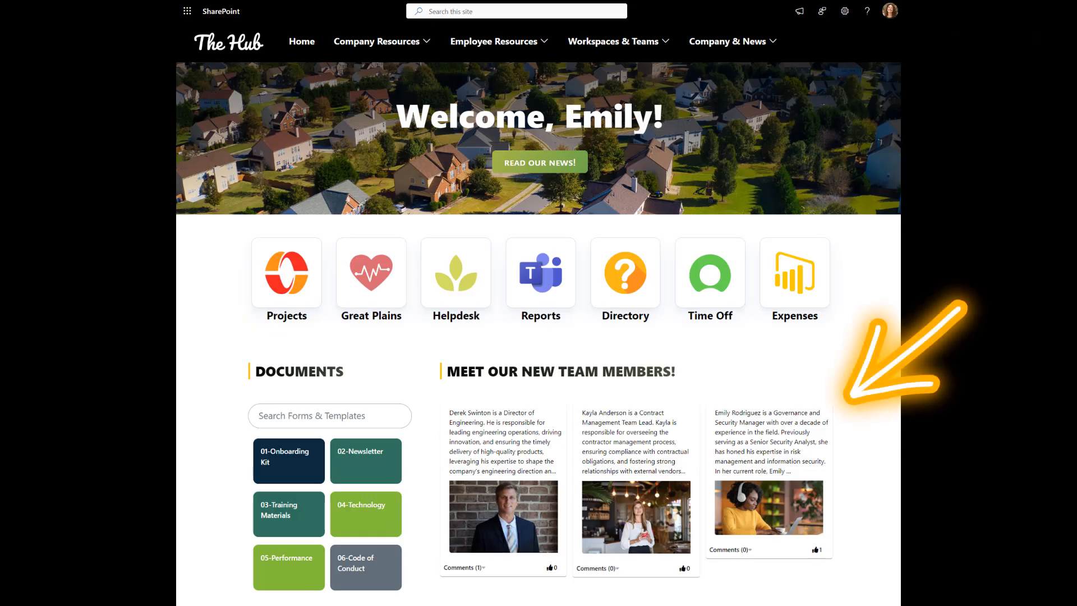
# Scroll the example published Hub homepage down to the Meet Our Onboarding Team section.
pyautogui.scroll(-3)
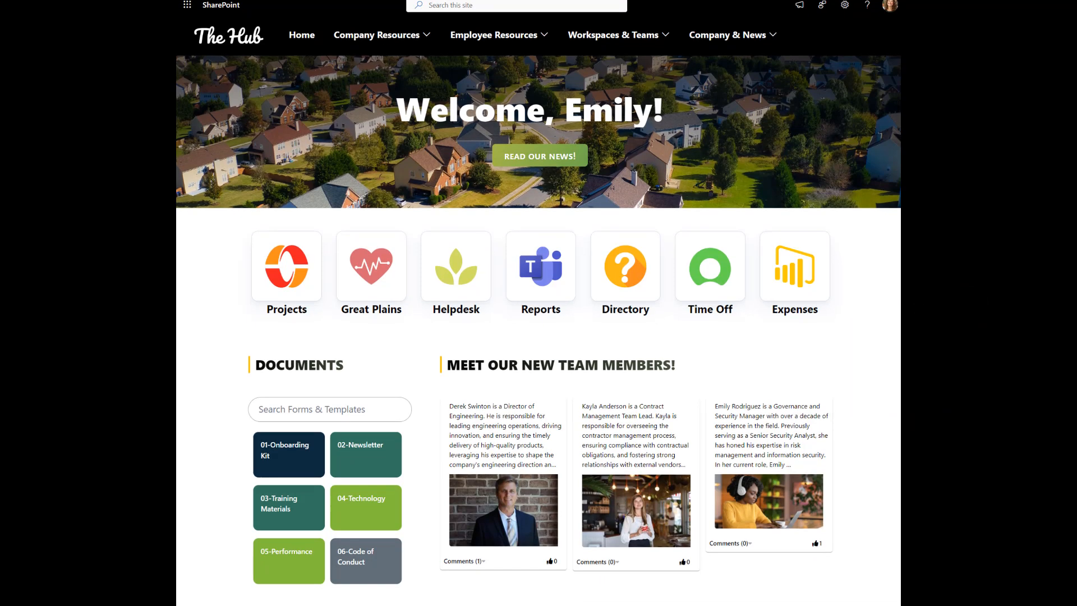
pyautogui.scroll(-3)
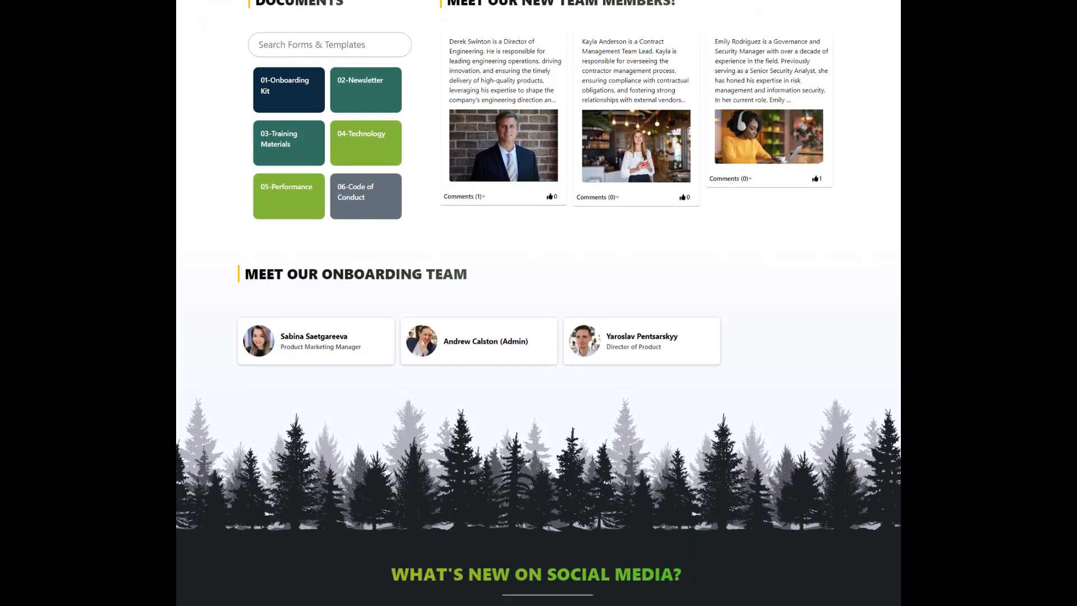
pyautogui.scroll(-3)
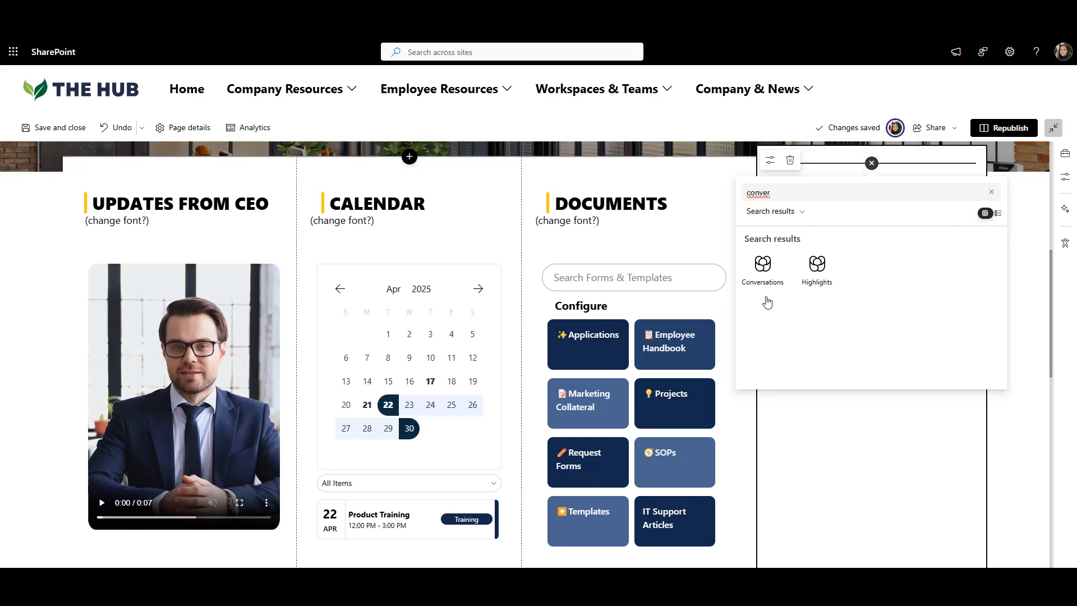
pyautogui.moveTo(762, 268)
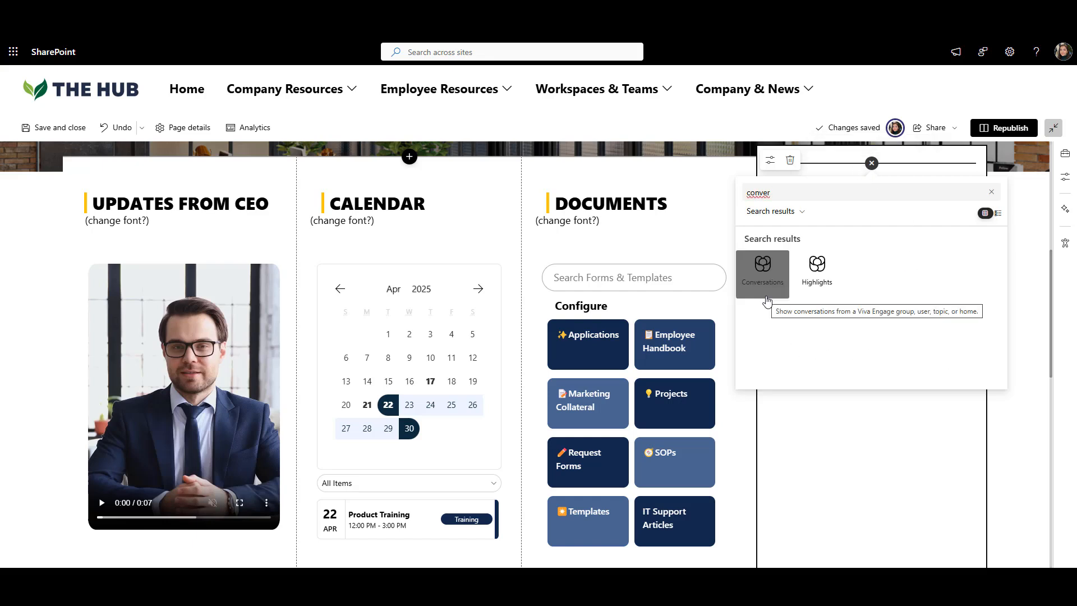
# Insert the Conversations web part in the right column and scroll its feed.
pyautogui.click(762, 272)
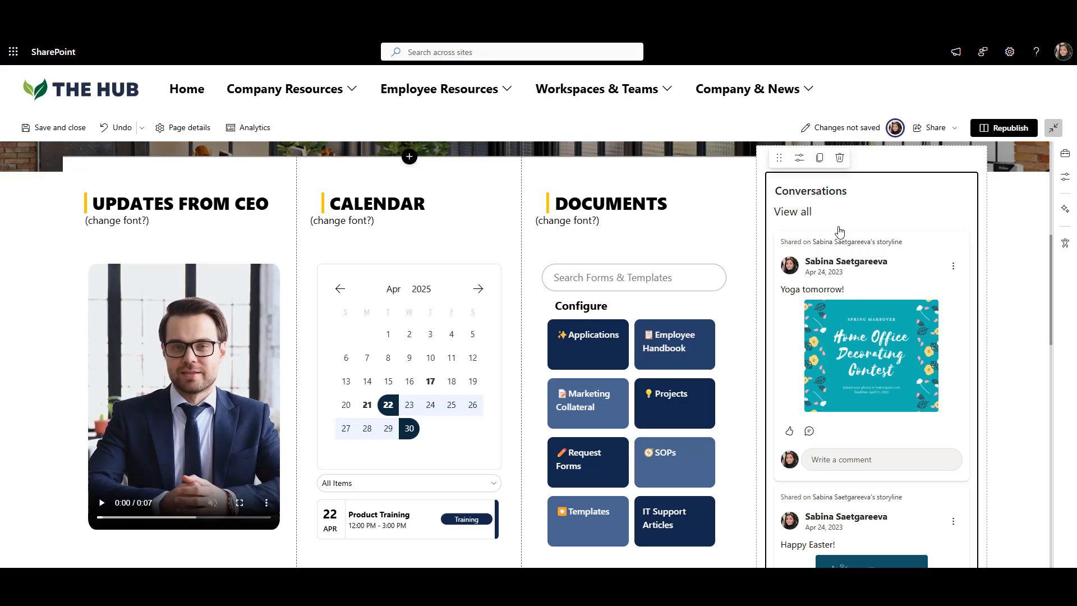
pyautogui.scroll(-3)
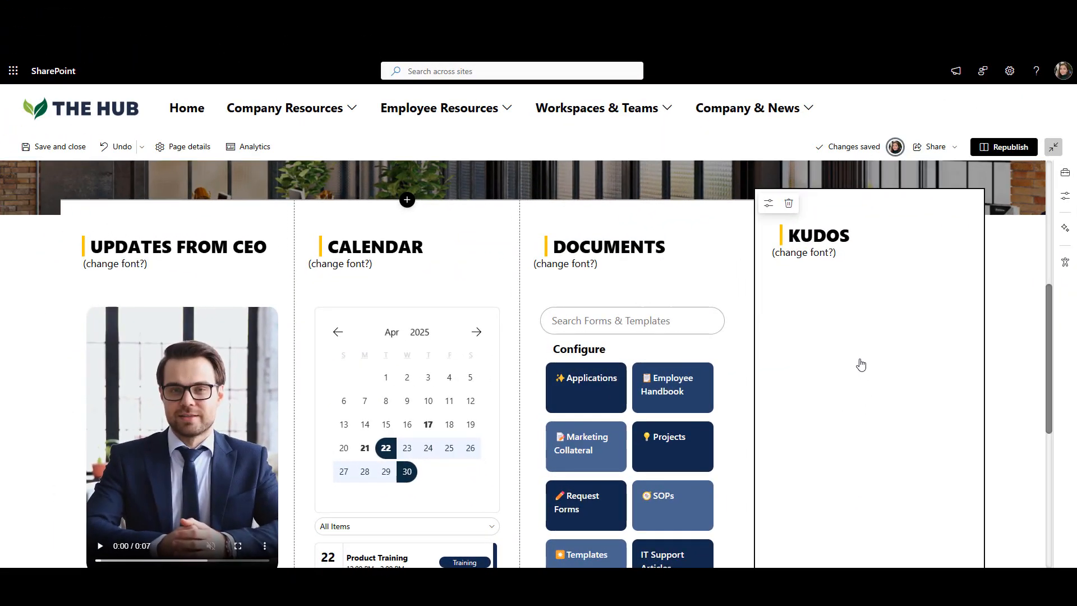
# Insert the Kudos web part below the KUDOS heading.
pyautogui.click(867, 278)
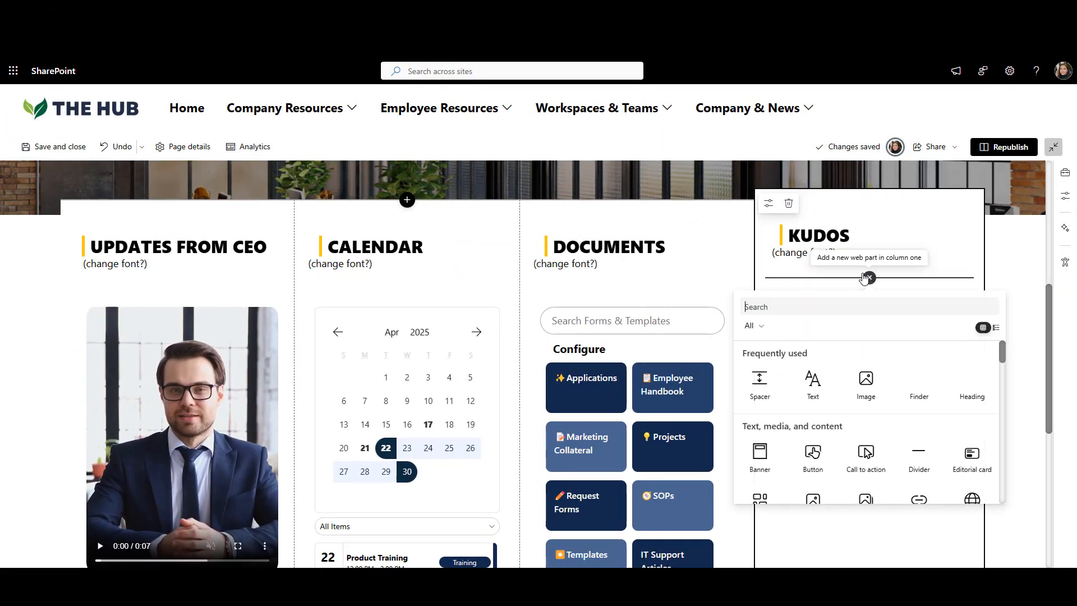
pyautogui.write('kudos')
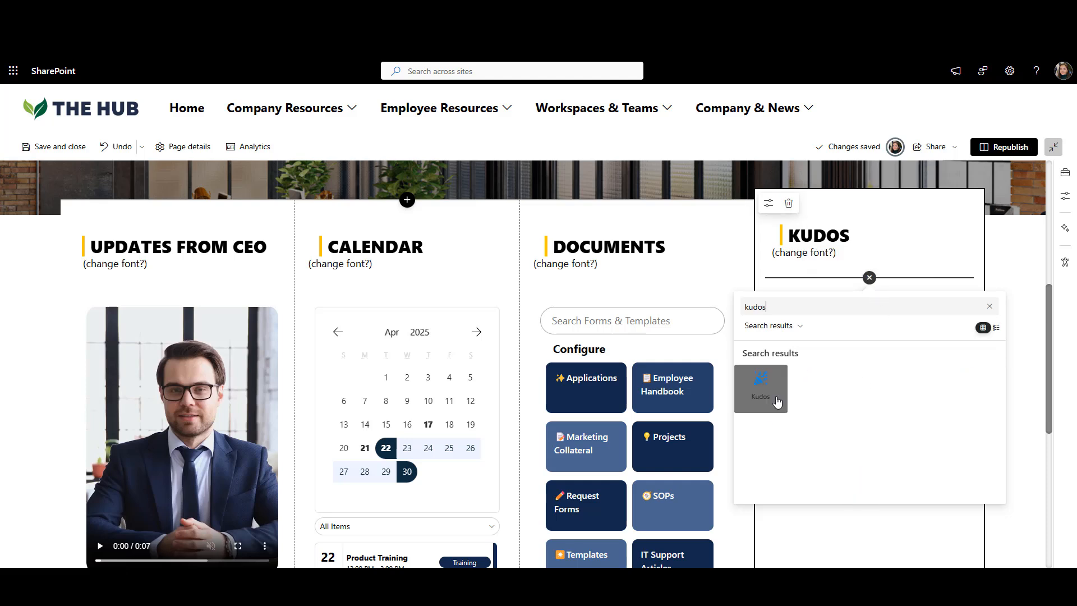
pyautogui.click(761, 387)
pyautogui.write('Luis')
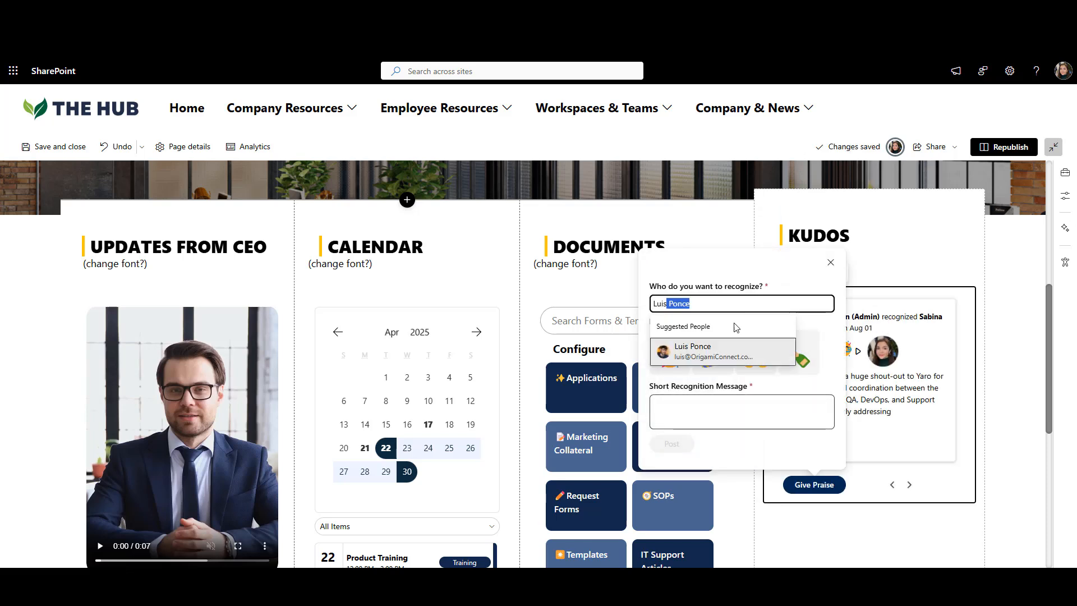
pyautogui.click(692, 351)
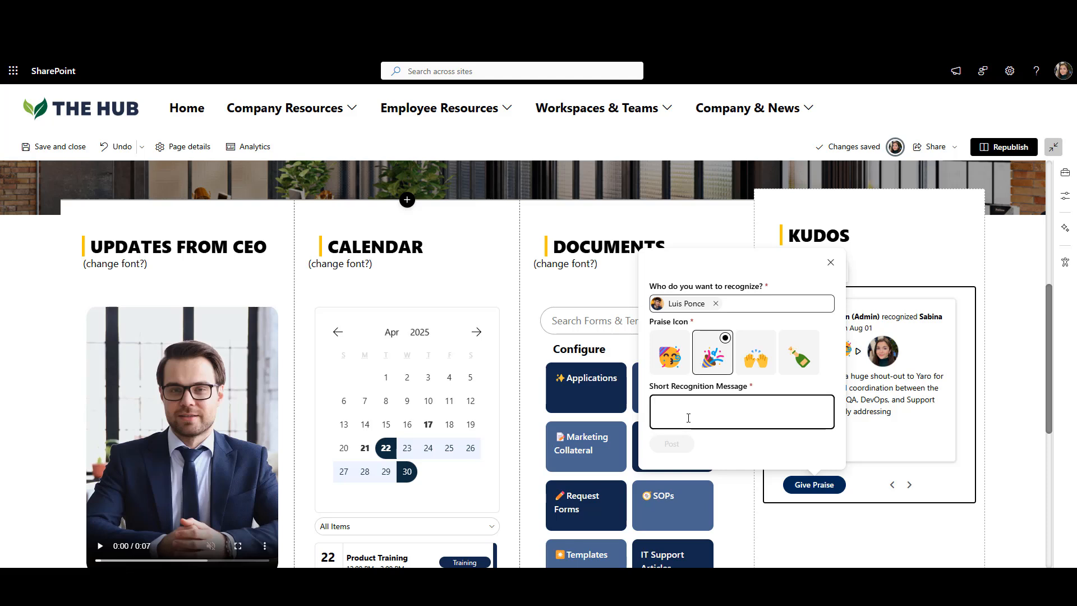
pyautogui.write('Thank you for your help!')
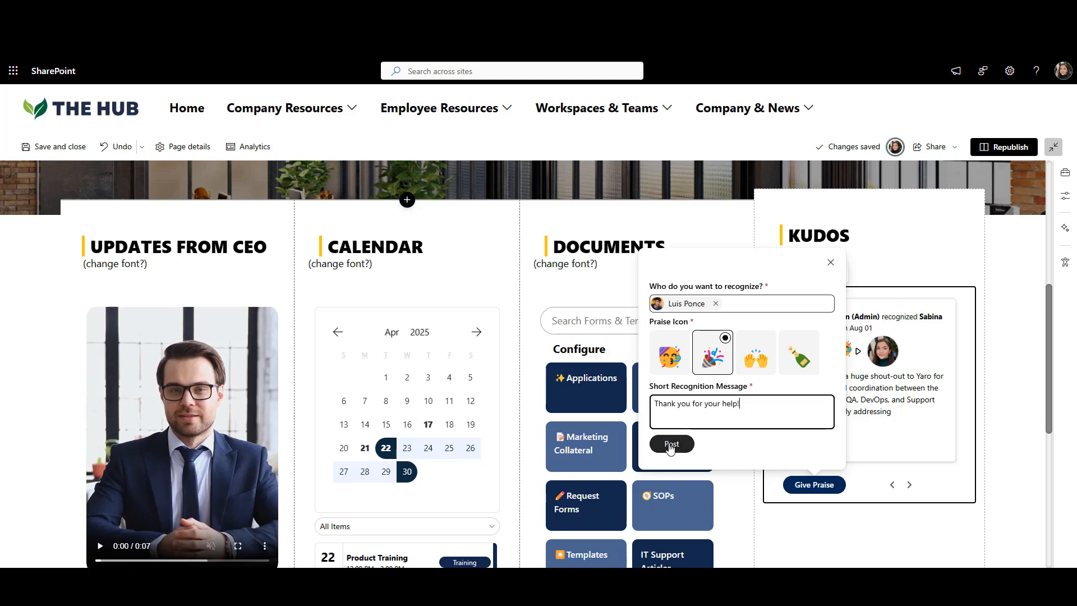
pyautogui.click(670, 444)
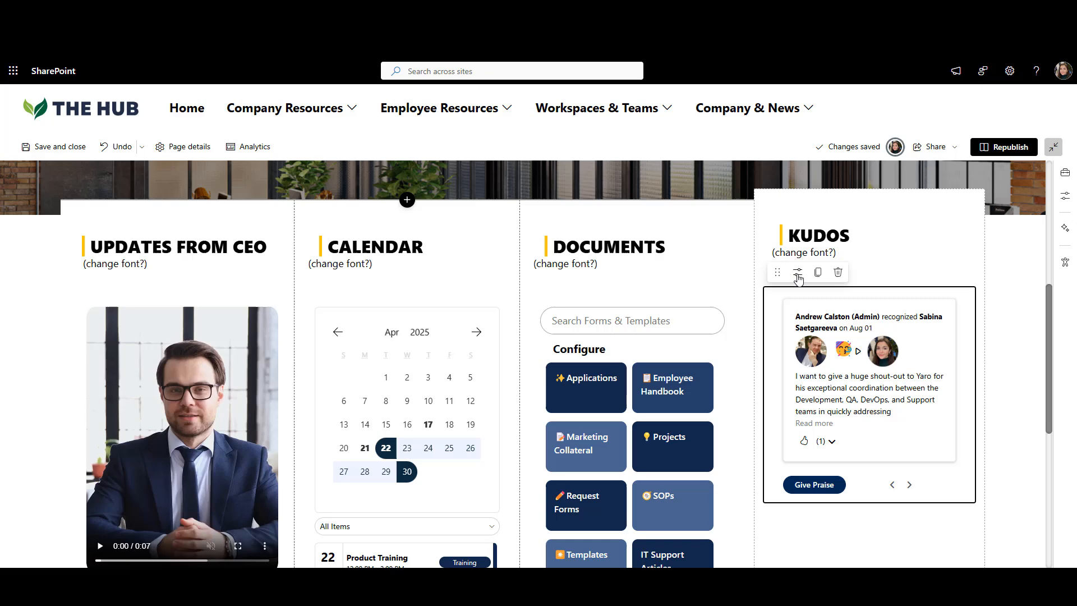
pyautogui.click(796, 272)
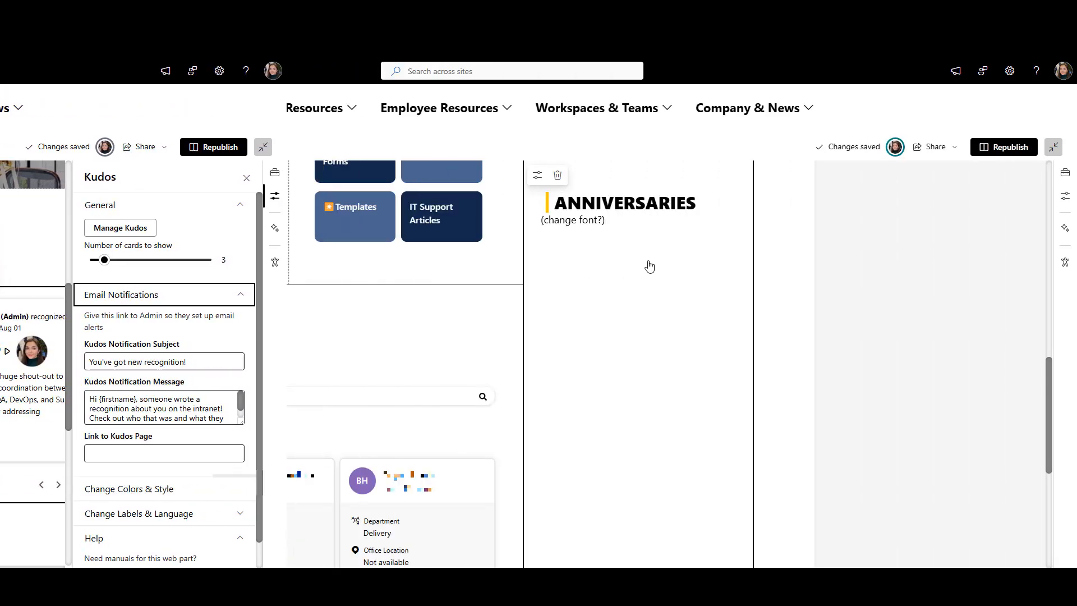
# Insert the Anniversaries (live) web part under the ANNIVERSARIES heading.
pyautogui.click(638, 246)
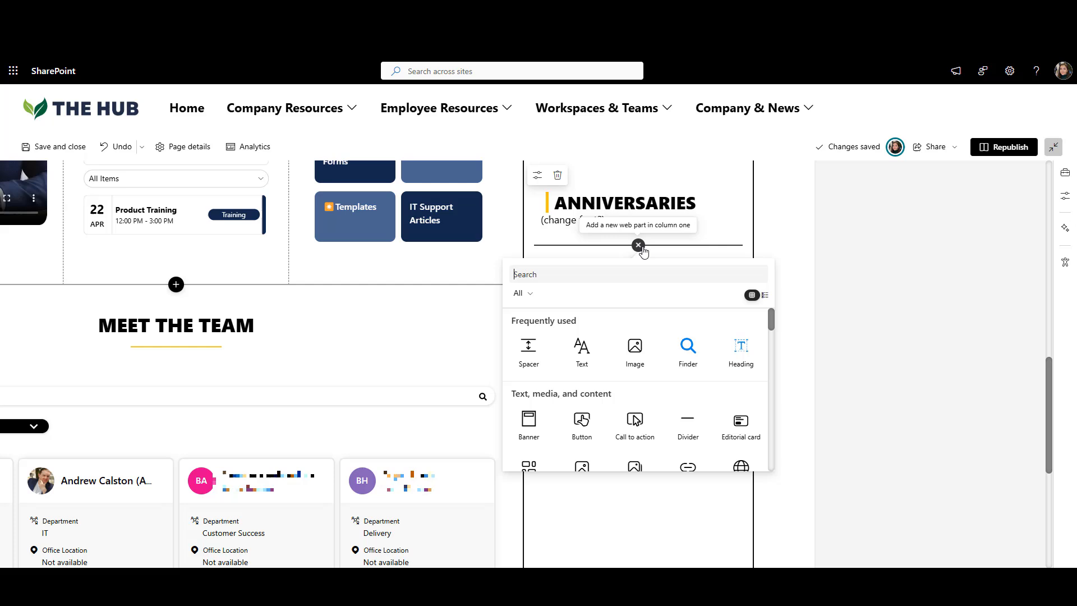
pyautogui.write('ANNIVERSARIES')
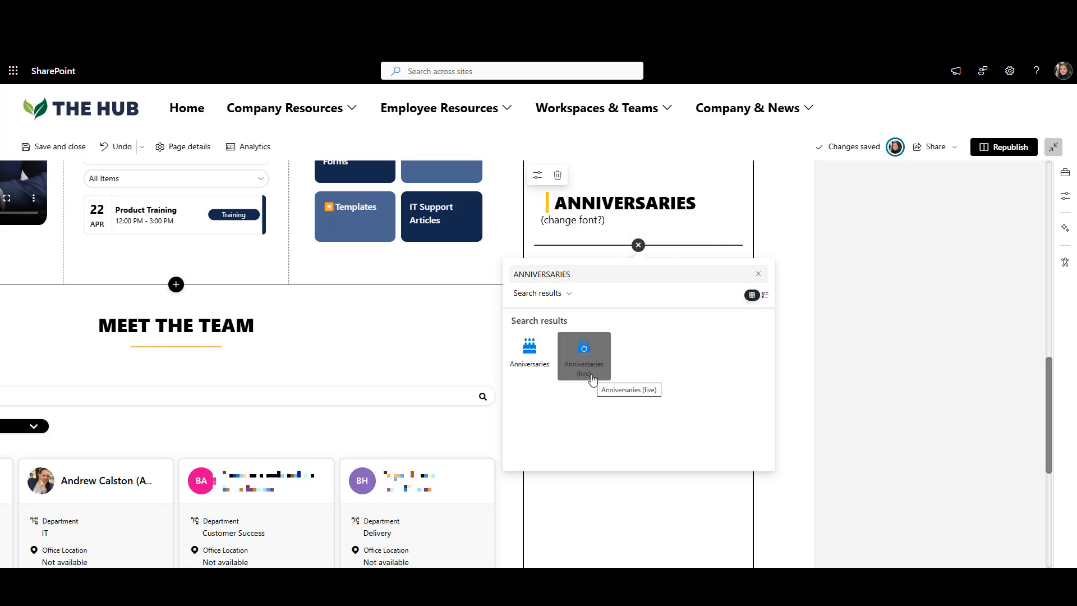
pyautogui.click(543, 274)
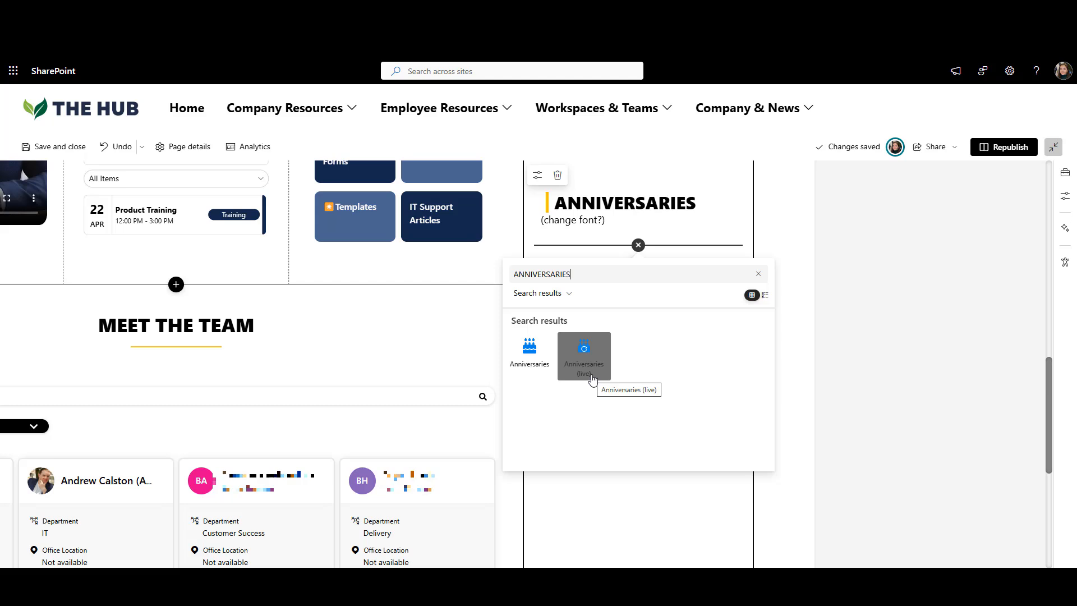
pyautogui.click(583, 355)
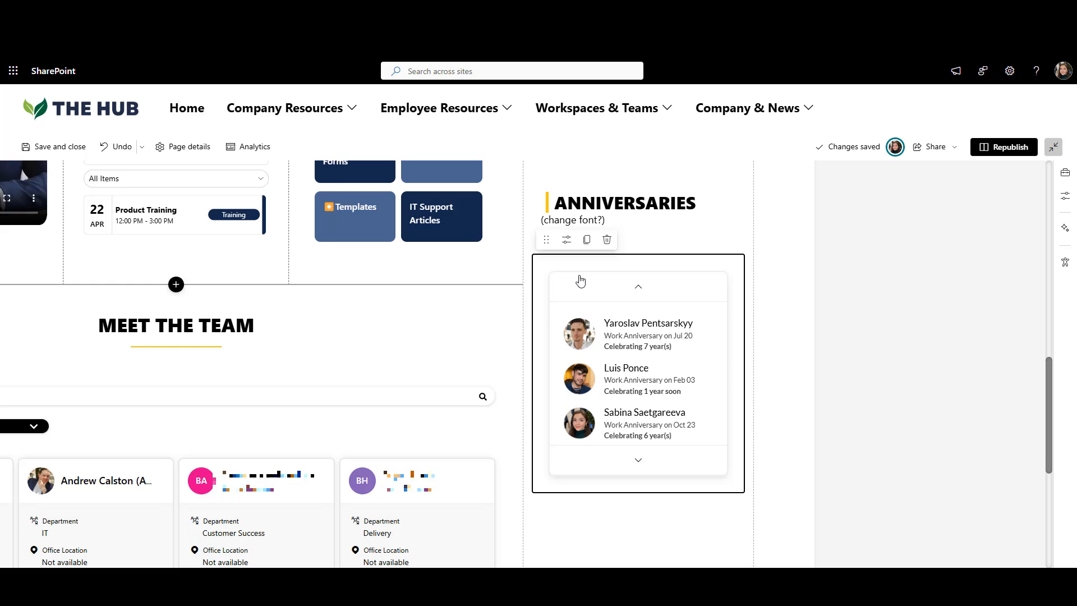
pyautogui.moveTo(565, 239)
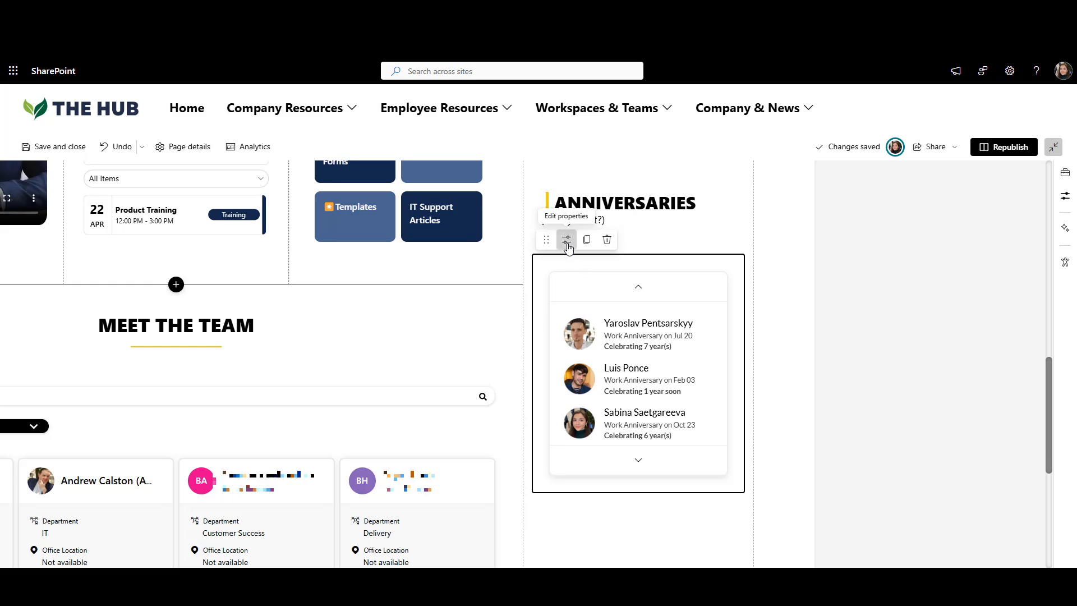
# Set the web part's What to show option to Hire Date Anniversaries.
pyautogui.click(566, 240)
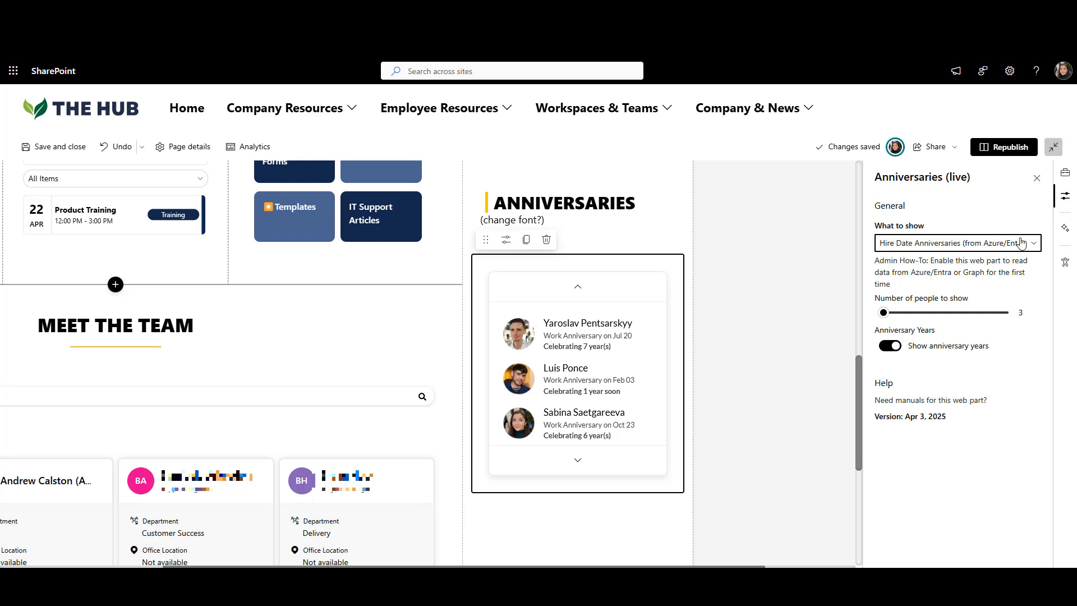
pyautogui.click(957, 243)
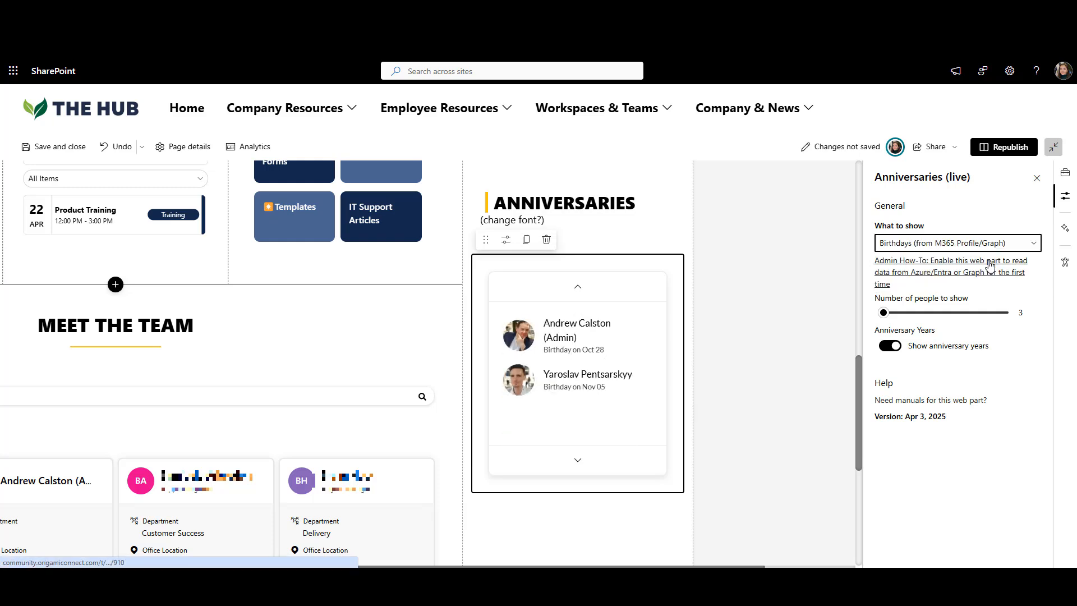
pyautogui.click(957, 242)
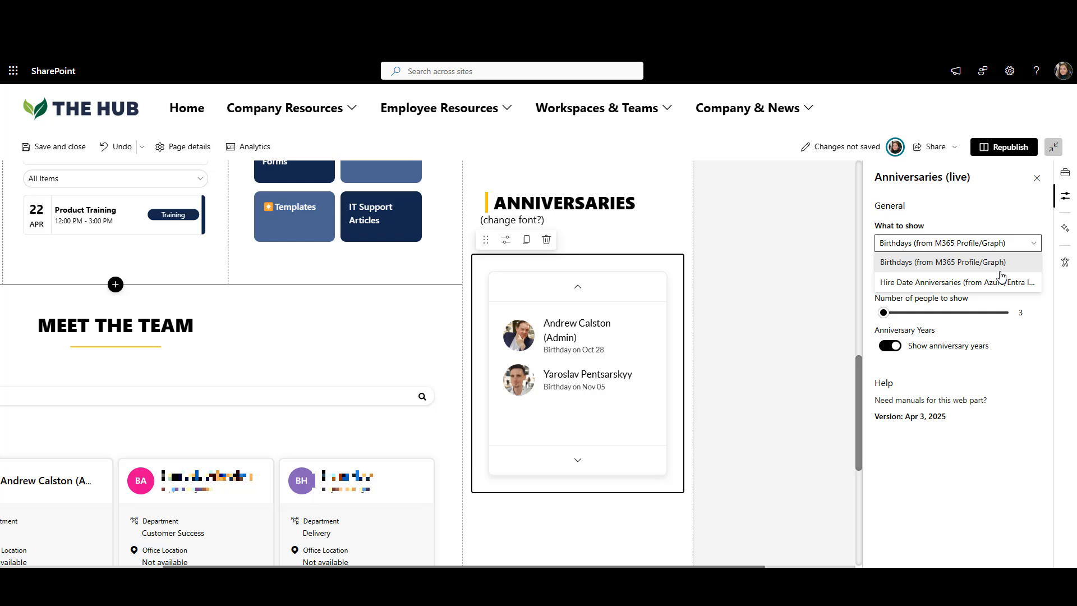
pyautogui.click(955, 281)
pyautogui.write('feed')
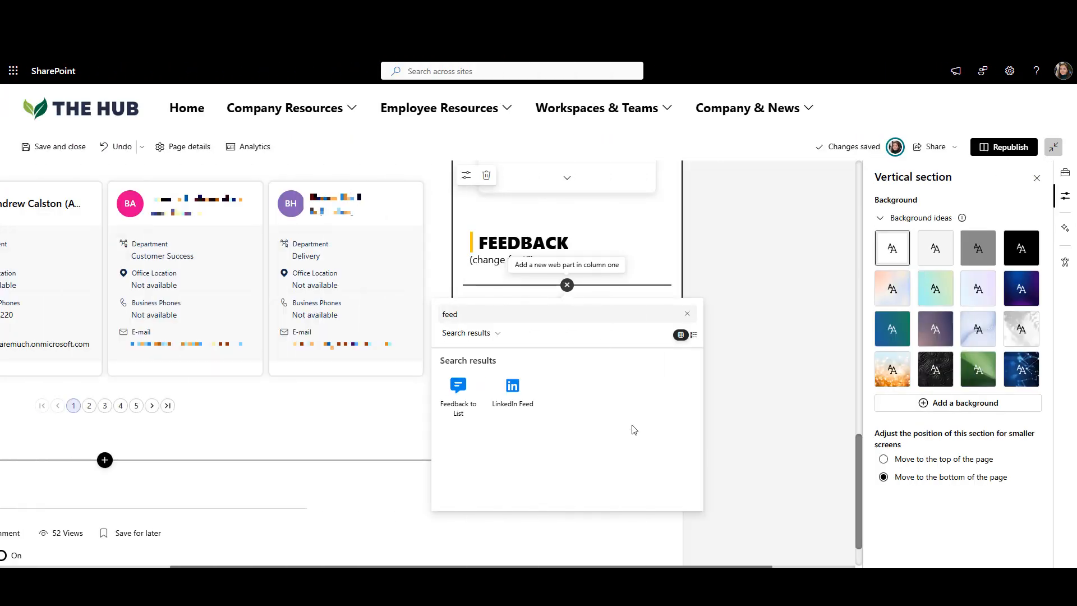
pyautogui.moveTo(457, 395)
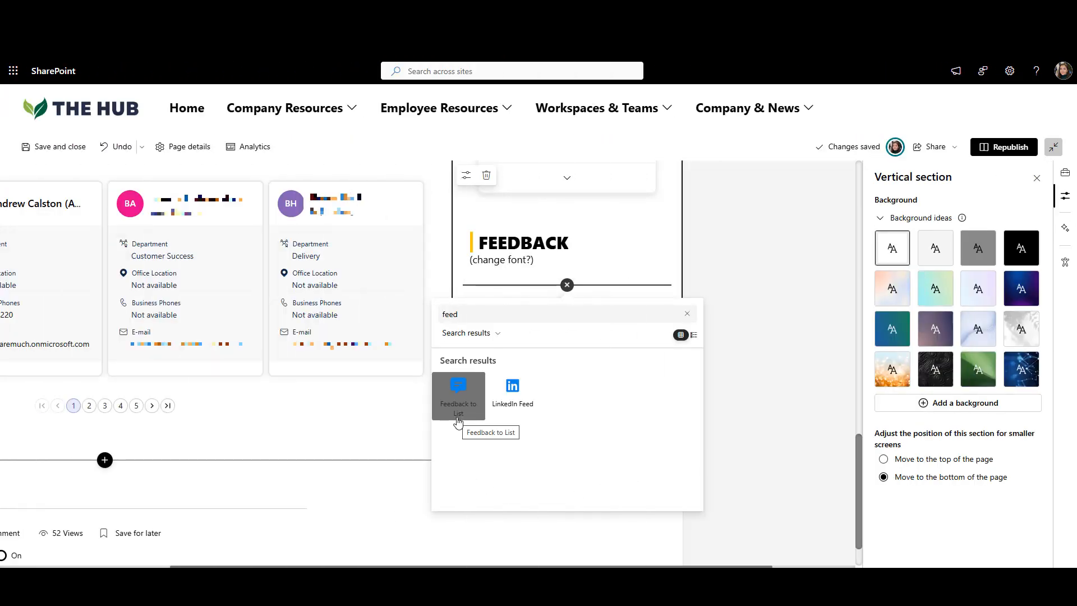
# Insert the Feedback to List web part under the FEEDBACK heading.
pyautogui.click(457, 395)
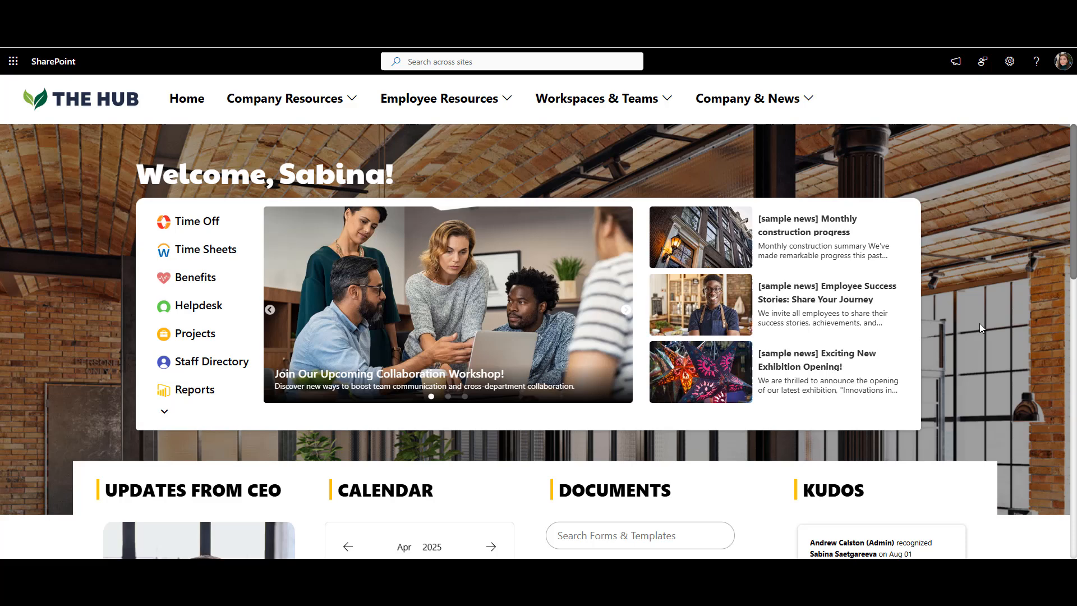
pyautogui.moveTo(916, 412)
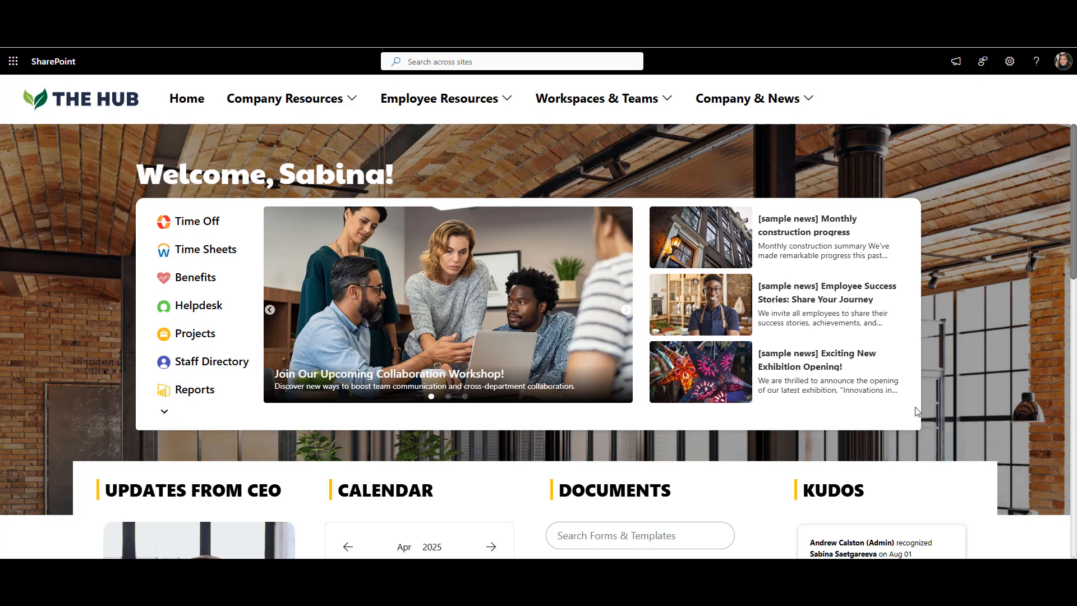
pyautogui.moveTo(896, 424)
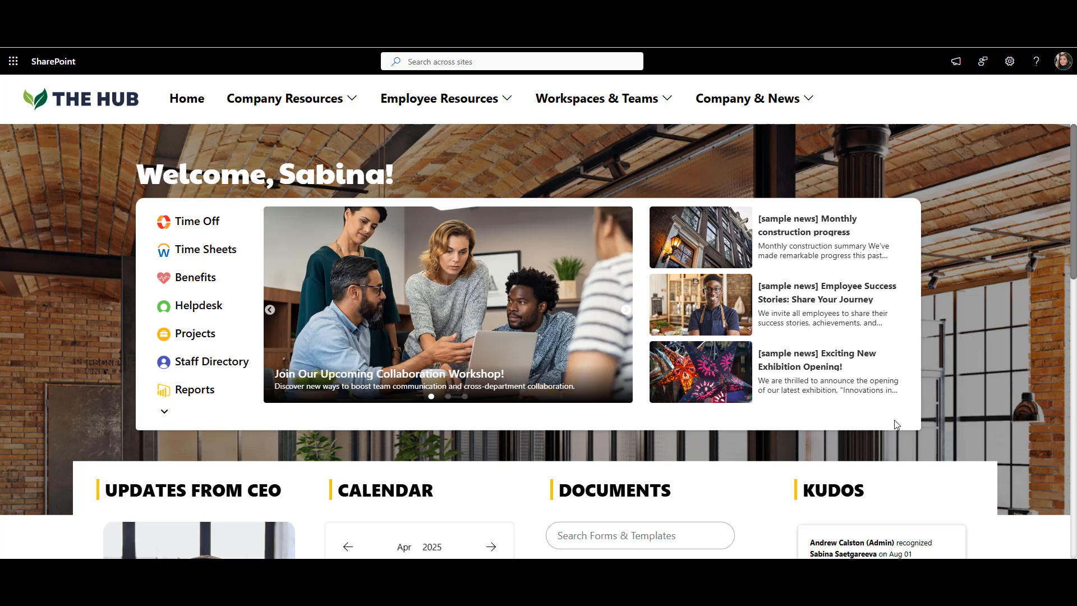
pyautogui.moveTo(660, 448)
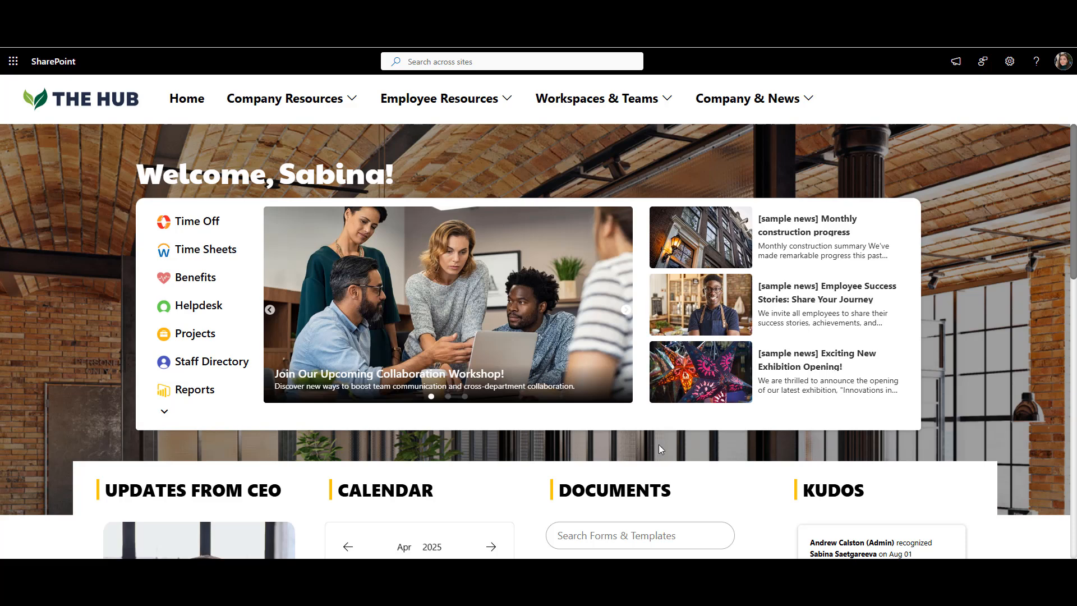
pyautogui.moveTo(622, 317)
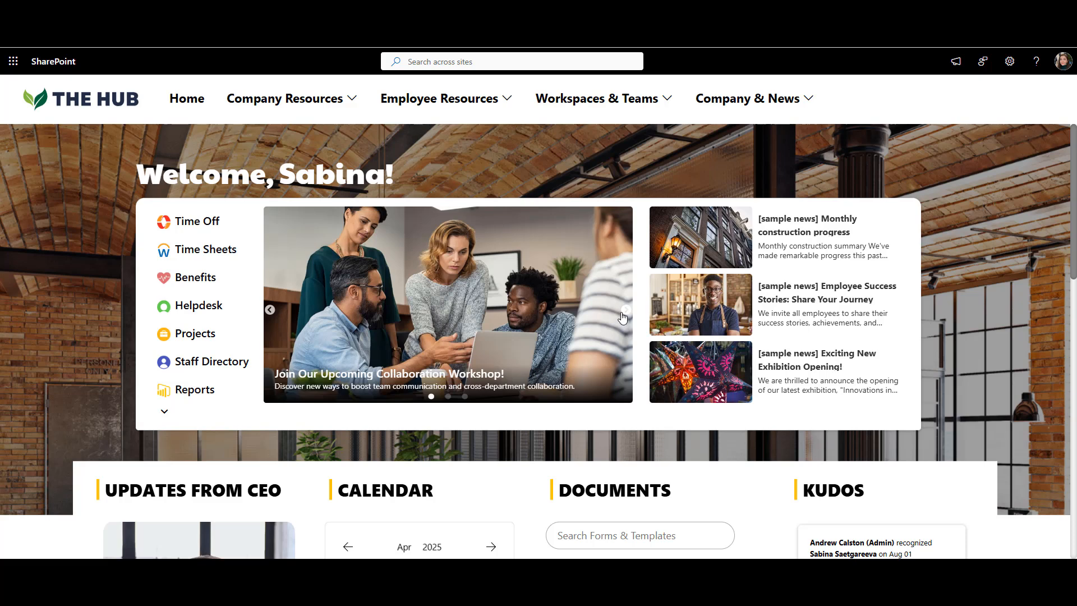
# Advance the carousel to the mentorship program story and scroll through the finished homepage.
pyautogui.click(625, 310)
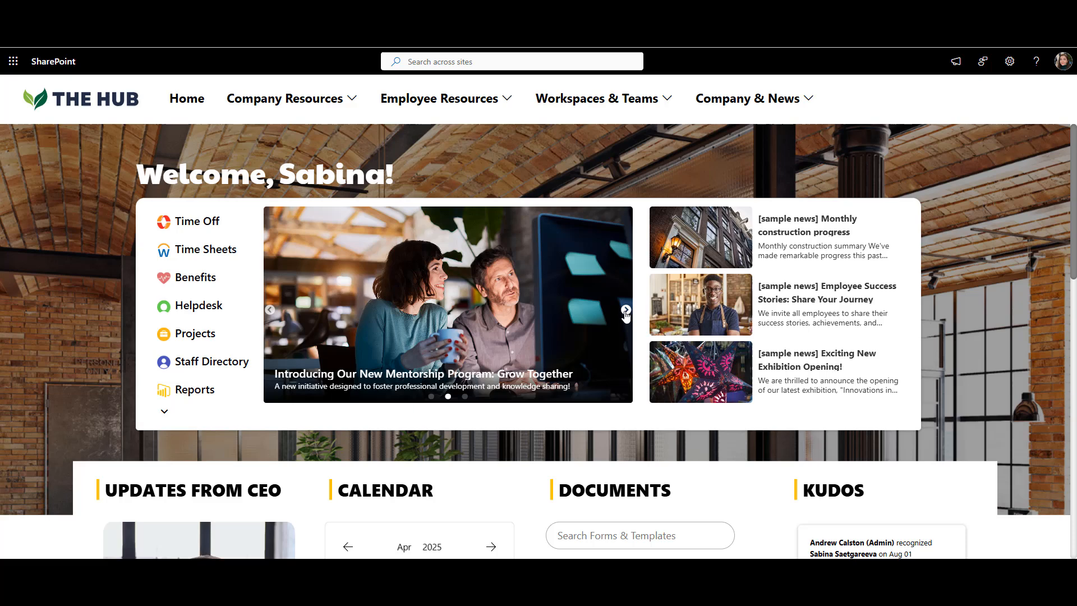
pyautogui.moveTo(888, 407)
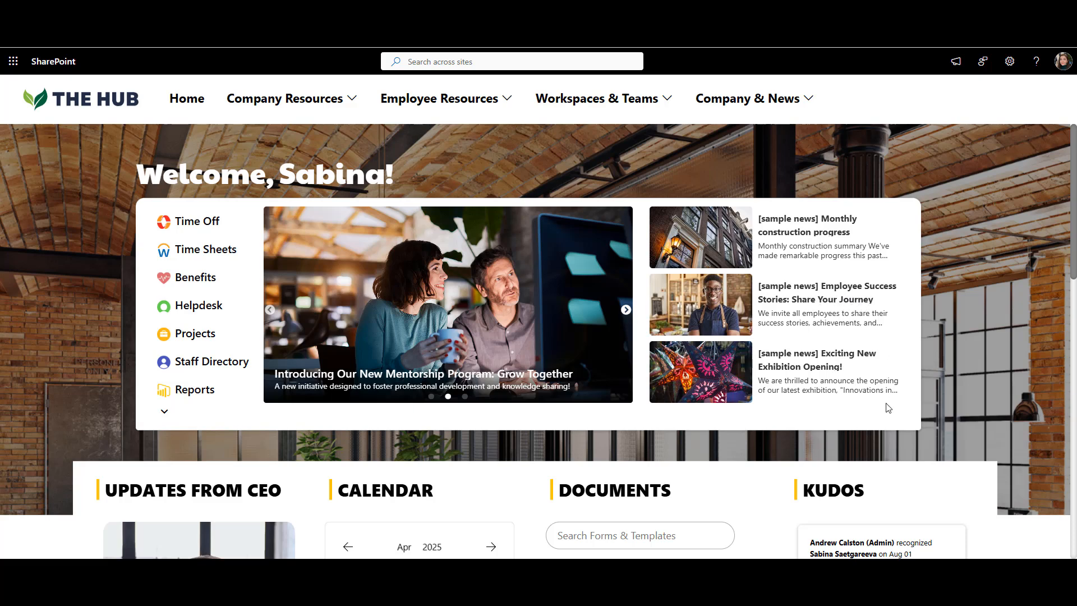
pyautogui.scroll(-3)
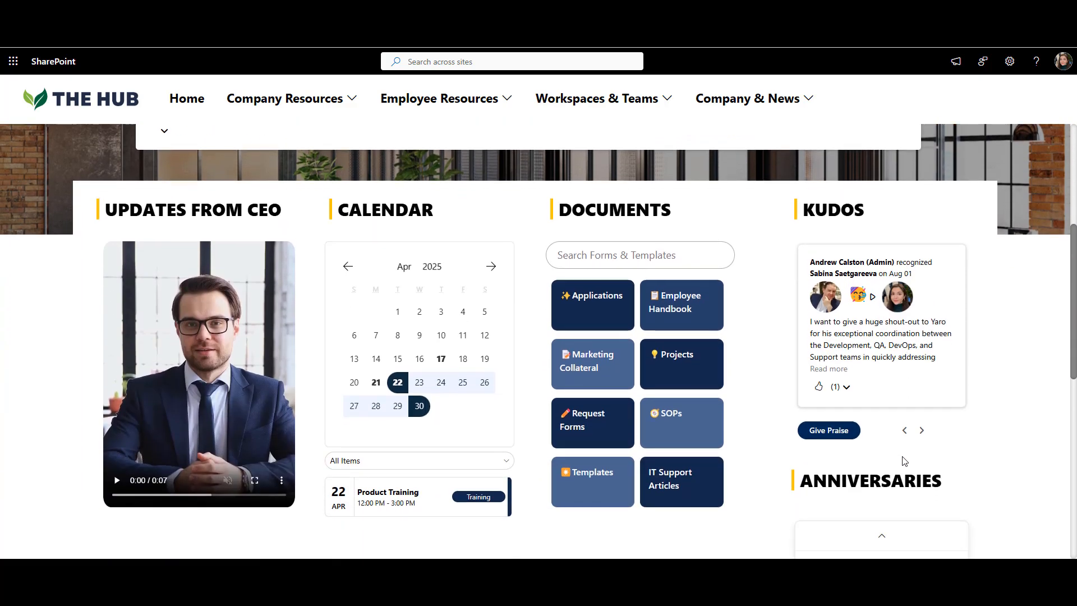
pyautogui.scroll(-3)
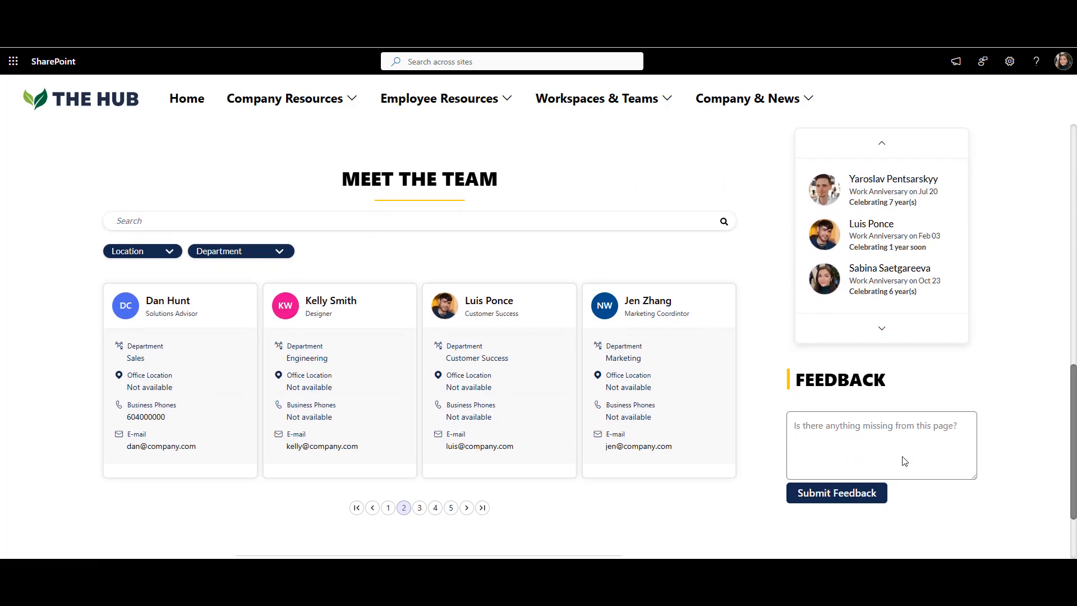
pyautogui.scroll(3)
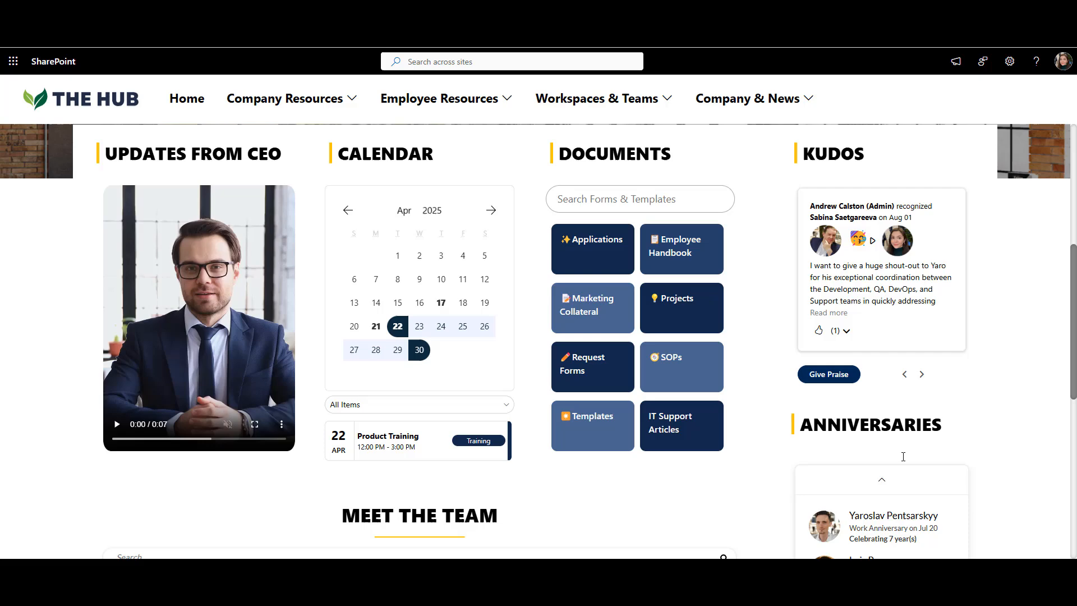
pyautogui.scroll(3)
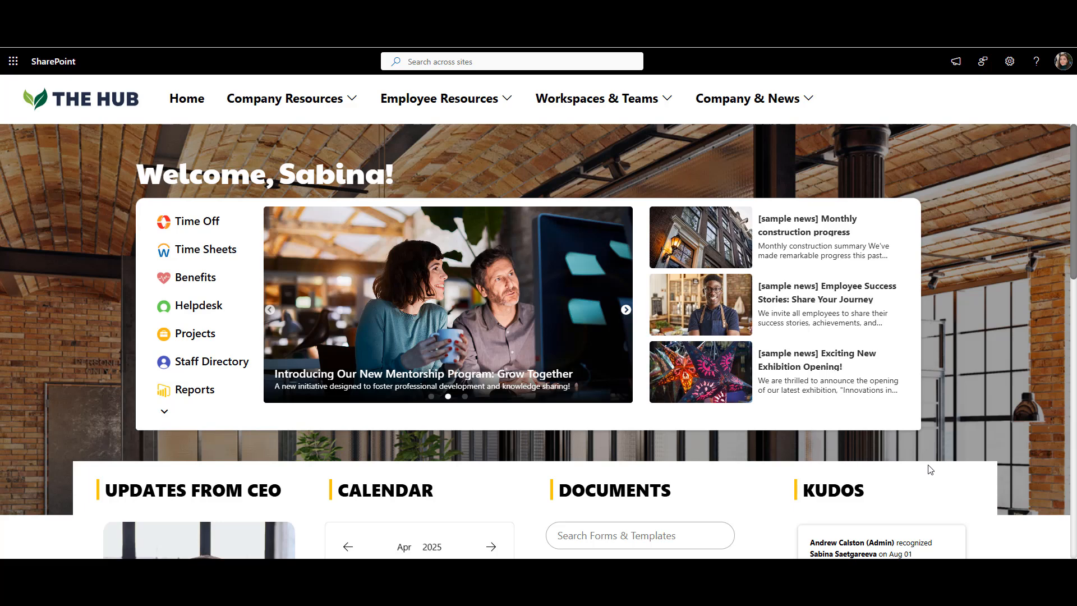
pyautogui.moveTo(909, 459)
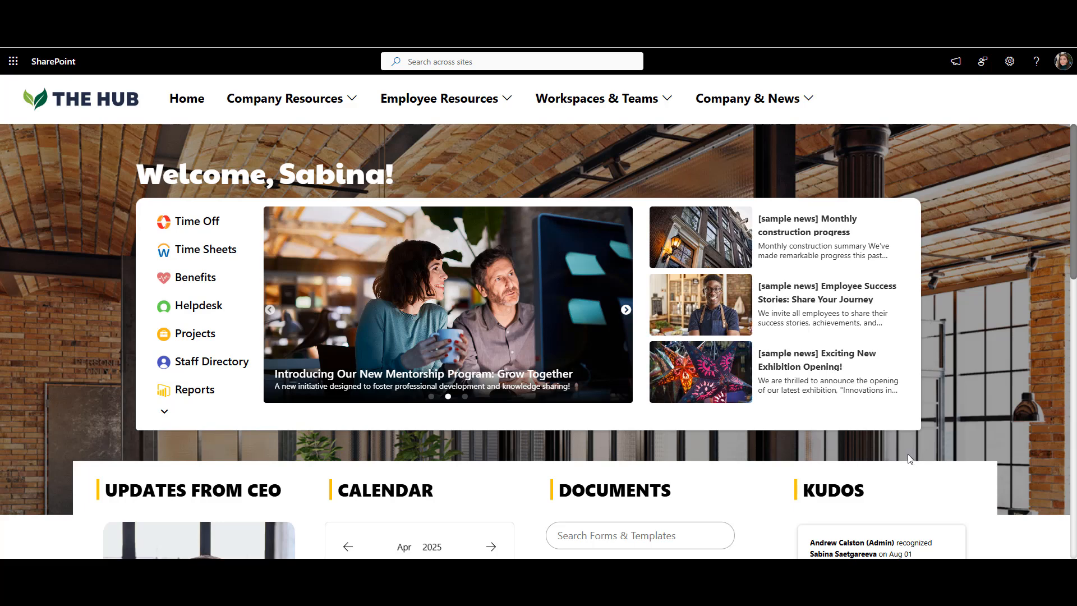